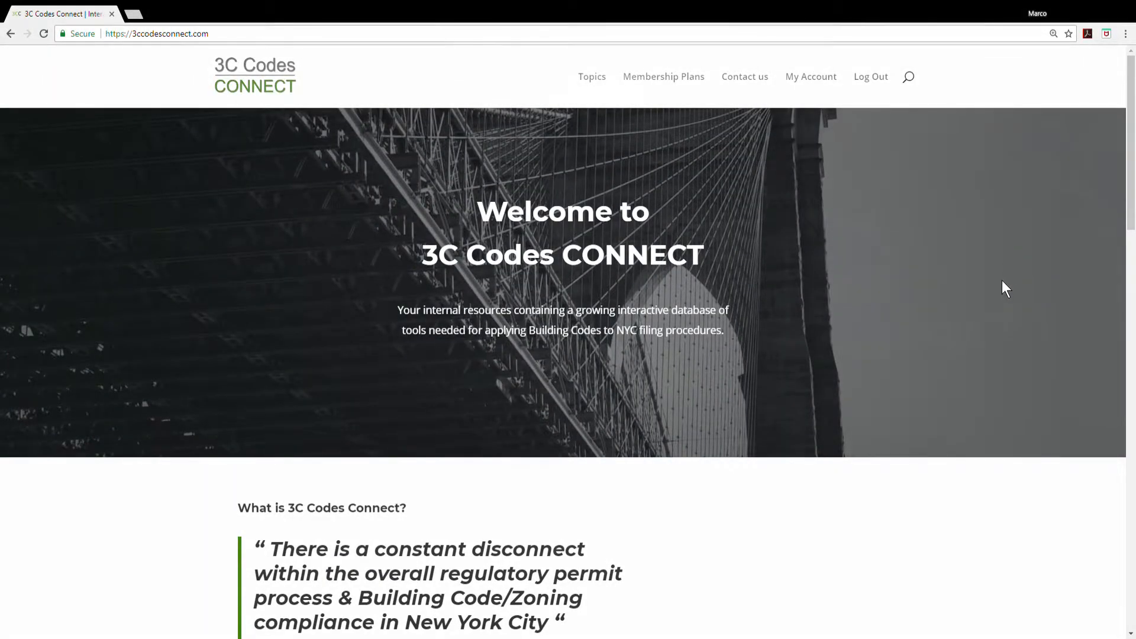
# Scroll to the home page footer and open the Marco-3ccodes LinkedIn profile.
pyautogui.scroll(-3)
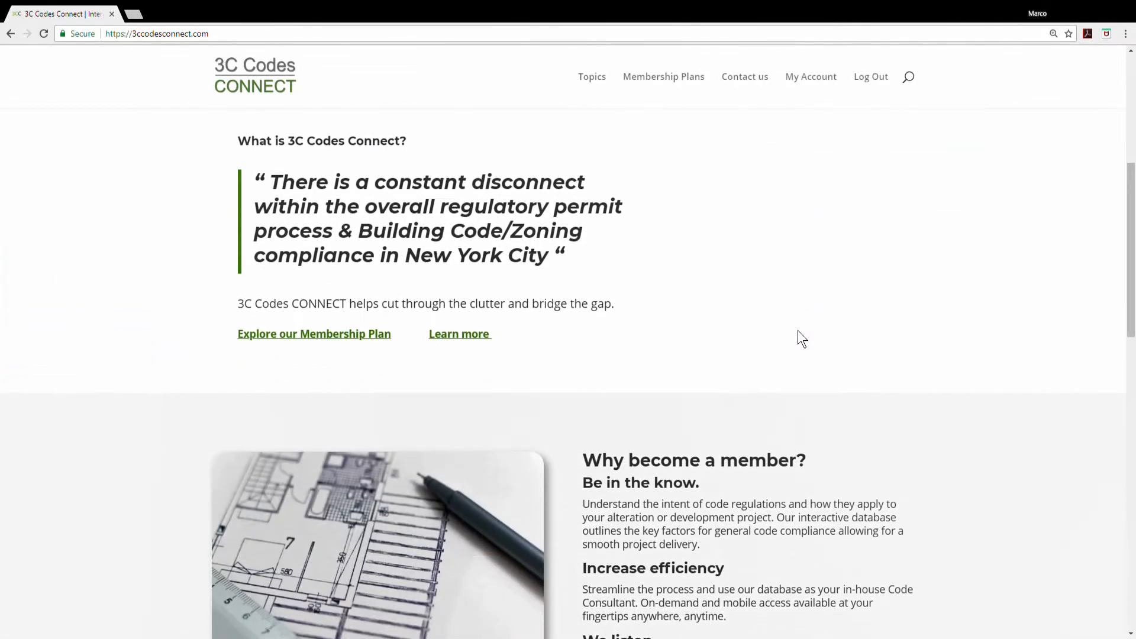
pyautogui.scroll(-3)
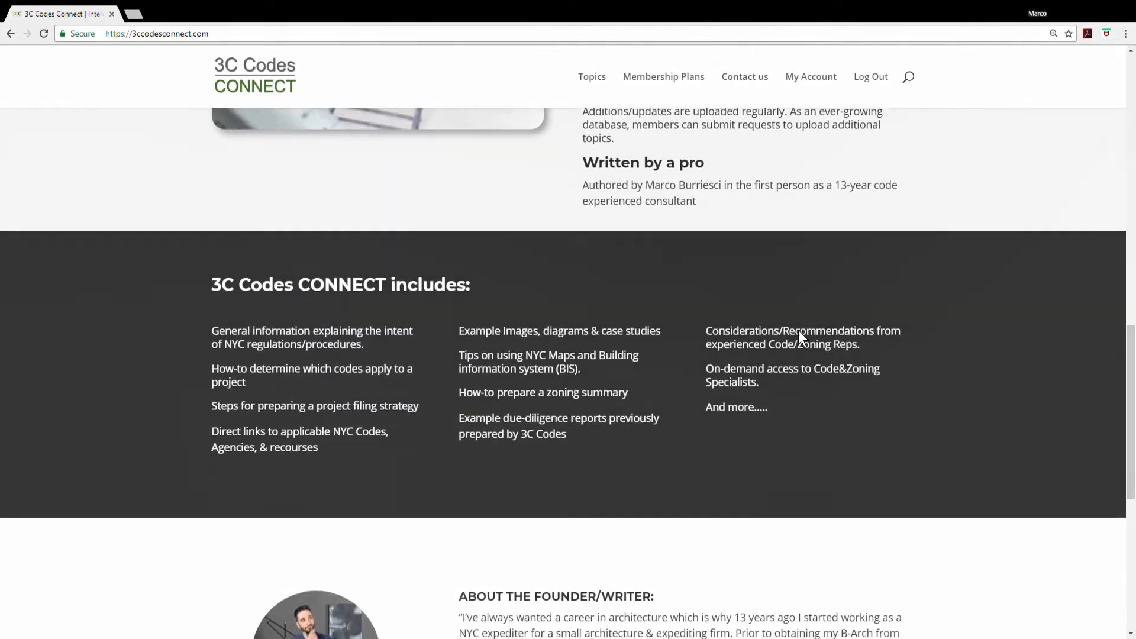
pyautogui.scroll(-3)
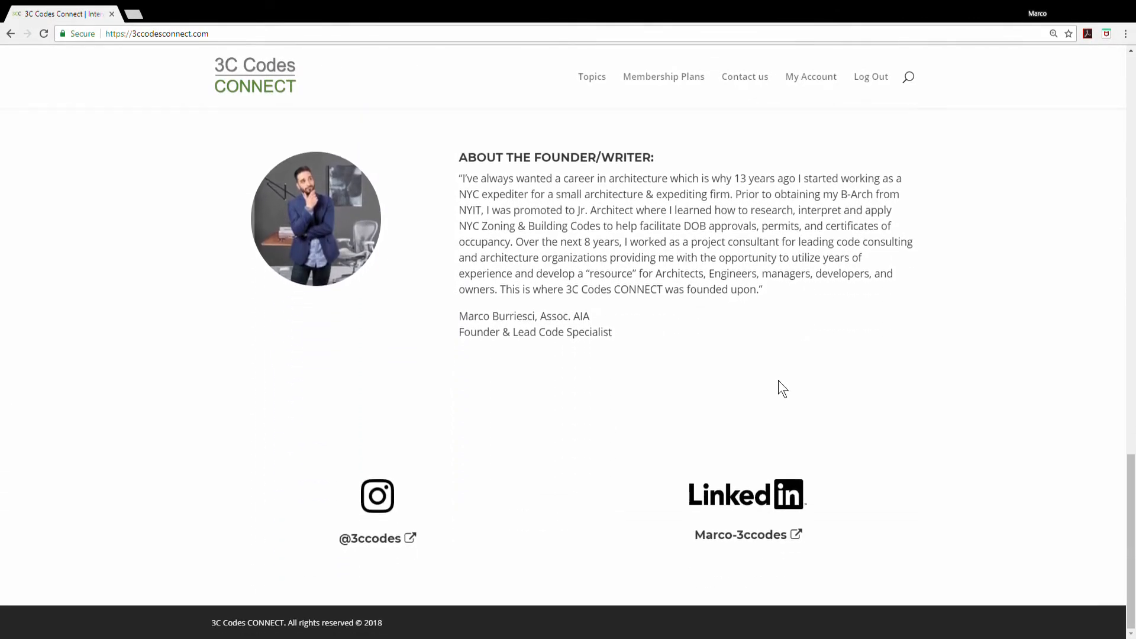
pyautogui.click(739, 535)
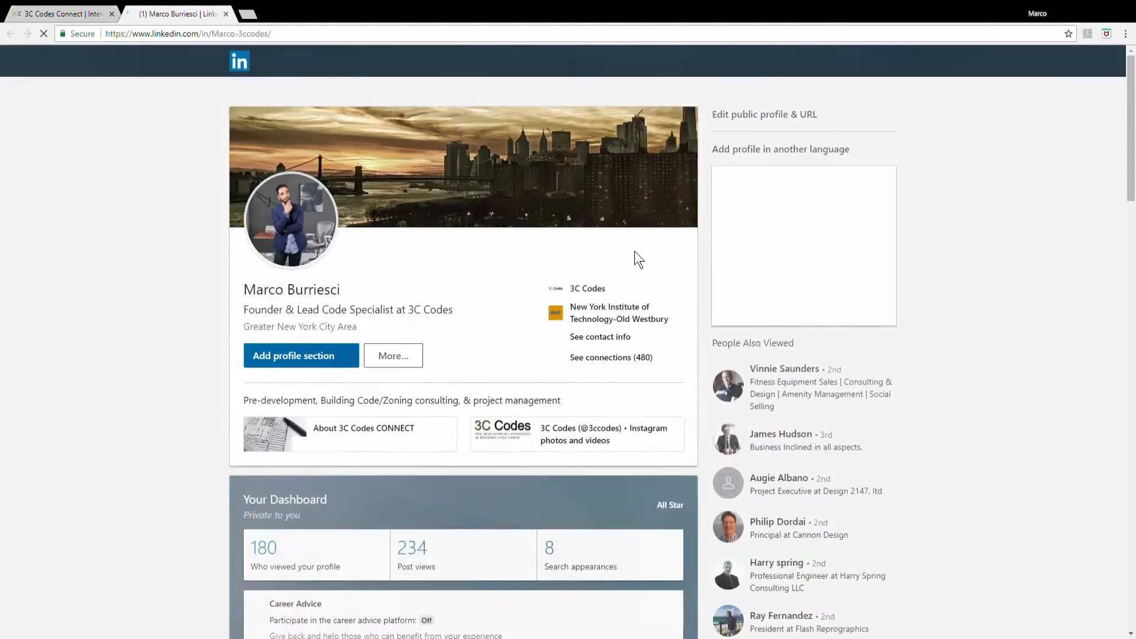
pyautogui.scroll(-3)
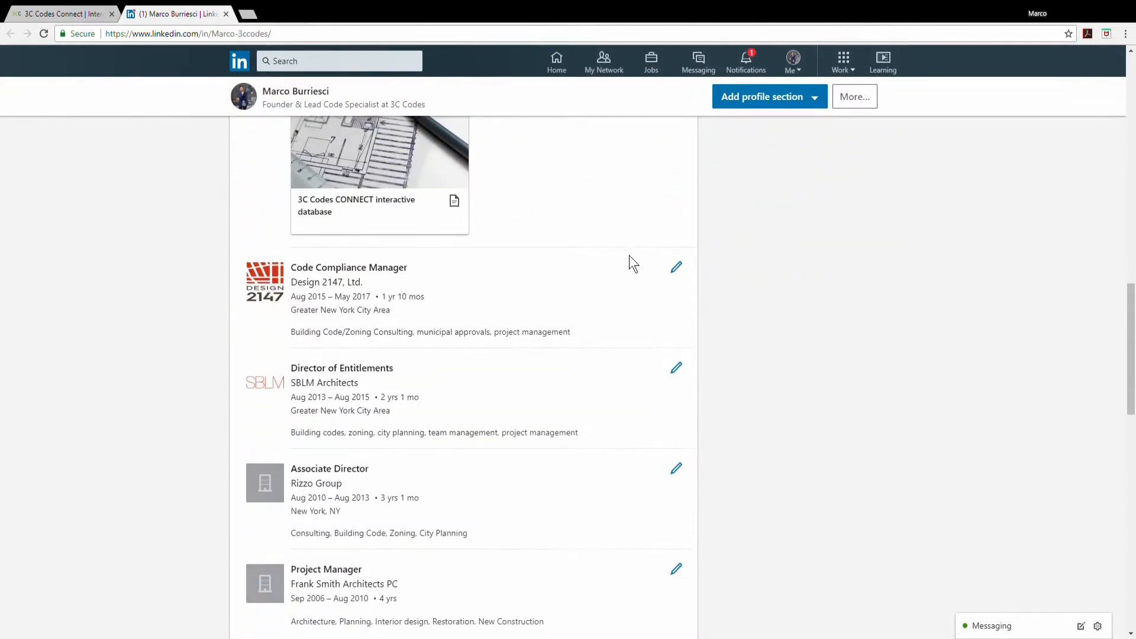
pyautogui.scroll(-3)
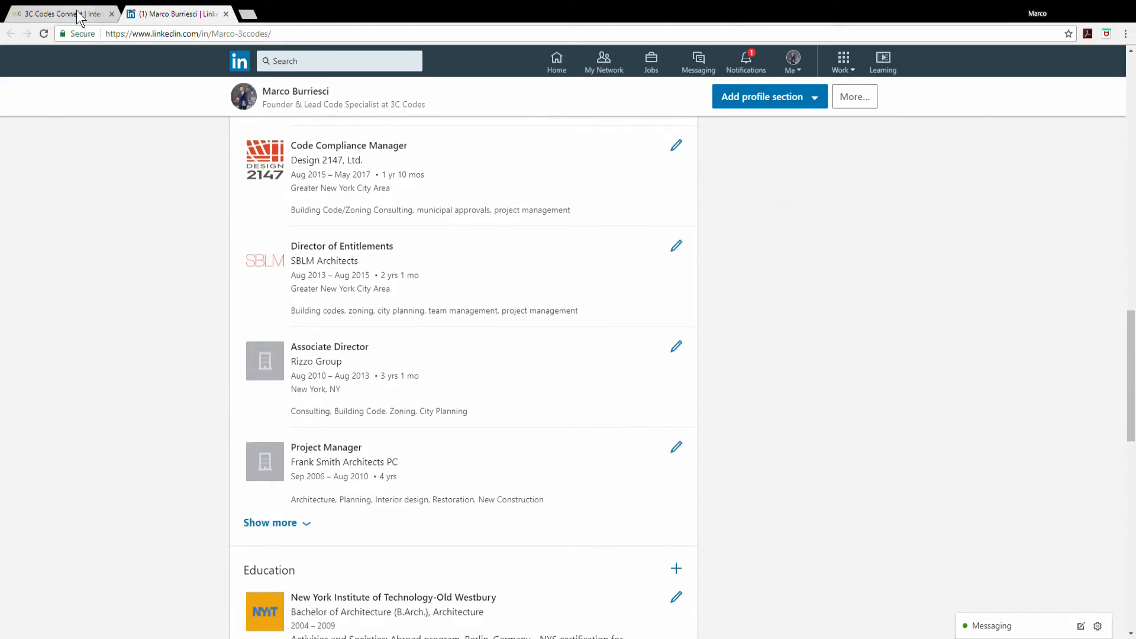
# Switch back to the 3C Codes Connect tab, scroll to the welcome banner, and choose Topics.
pyautogui.click(57, 14)
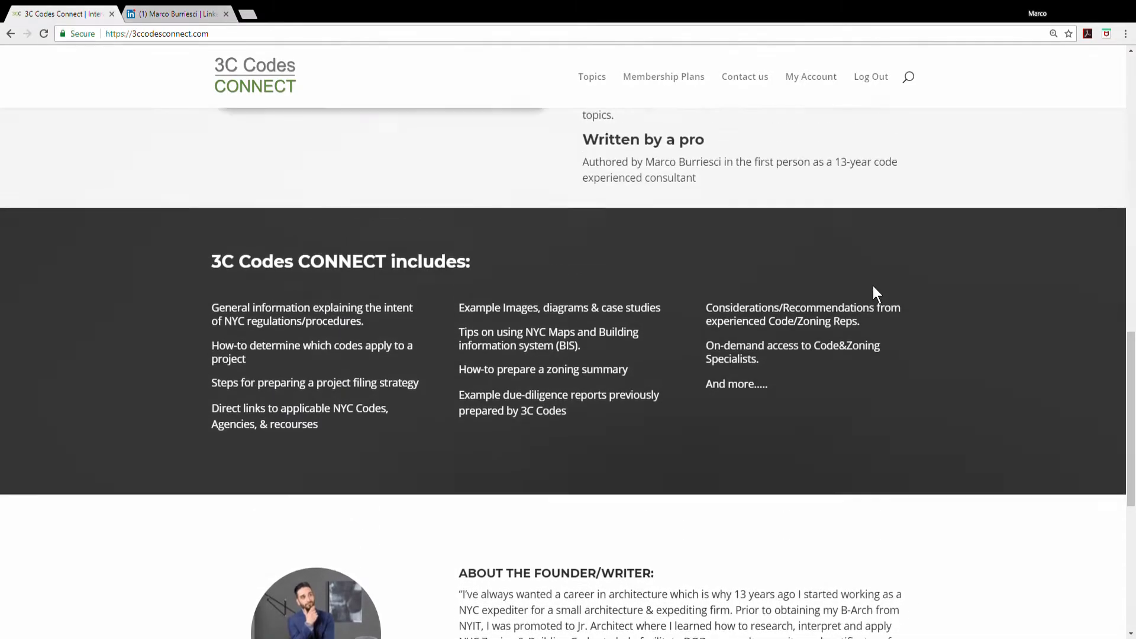
pyautogui.scroll(3)
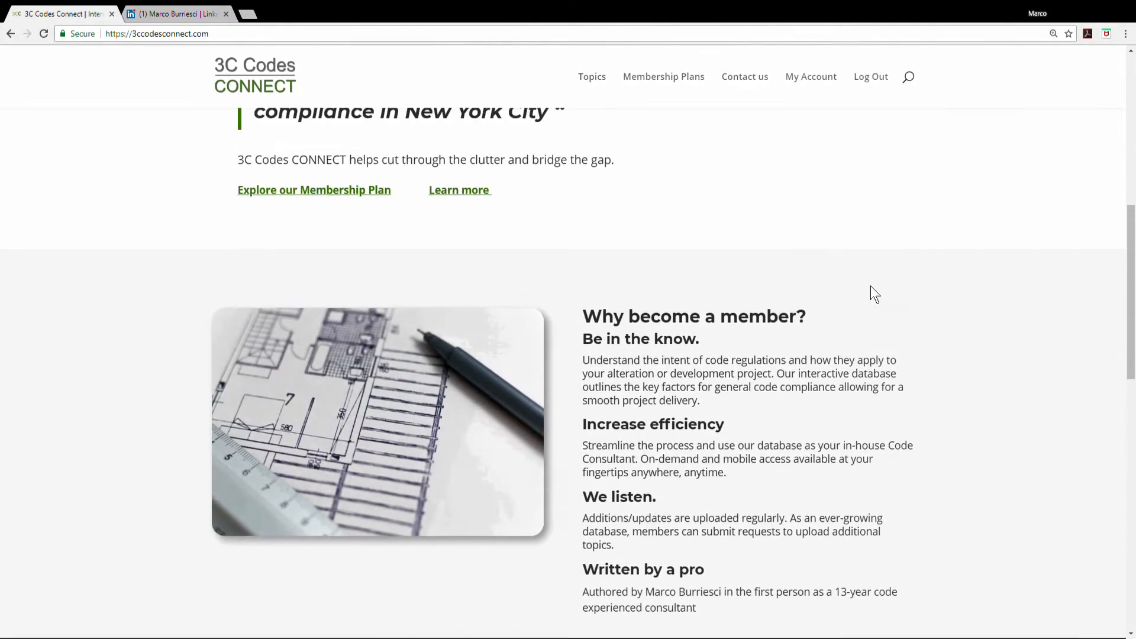
pyautogui.scroll(3)
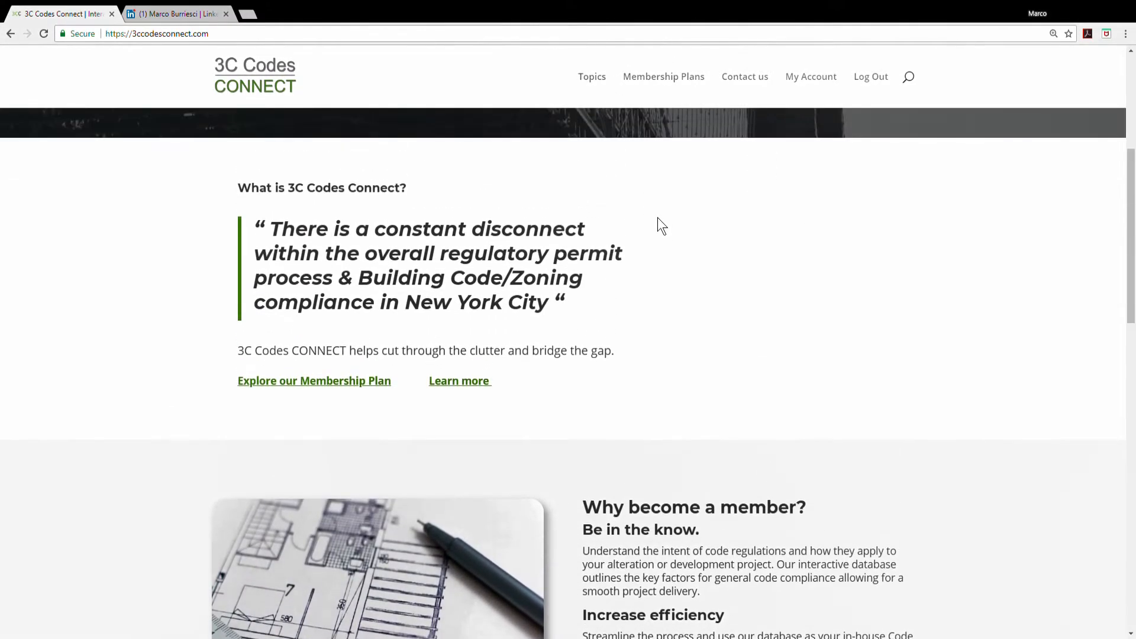
pyautogui.scroll(3)
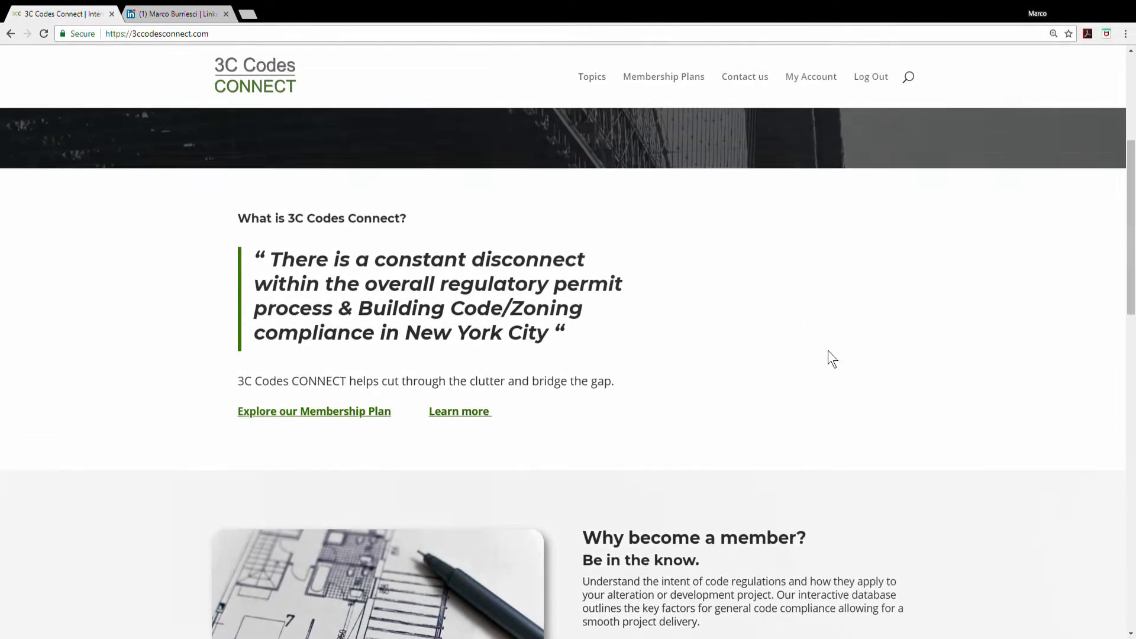
pyautogui.scroll(3)
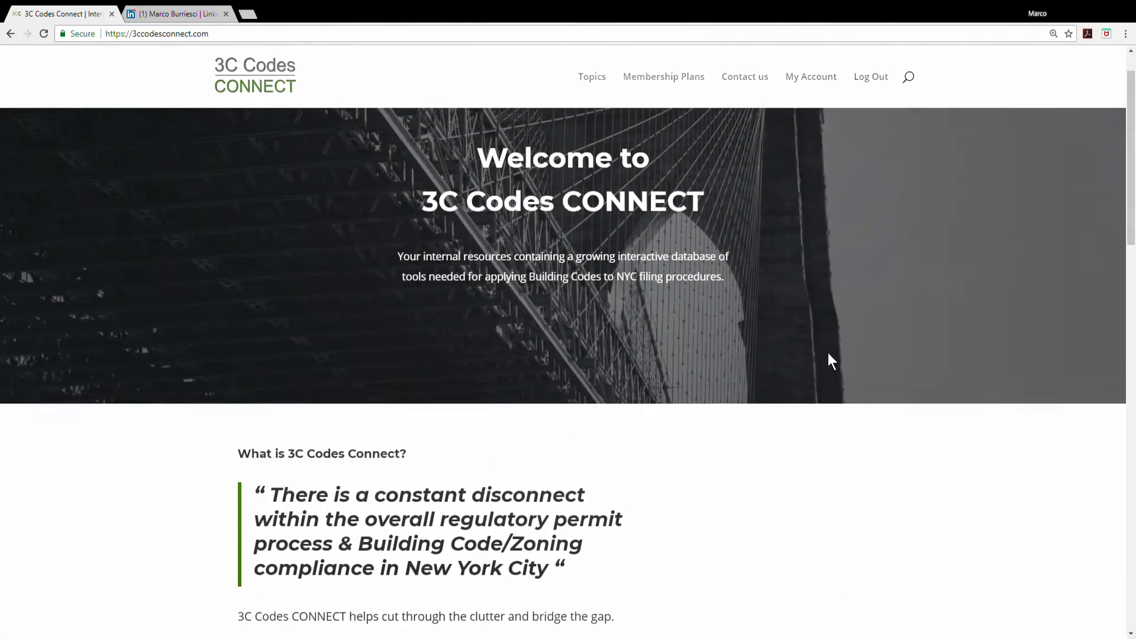
pyautogui.scroll(-3)
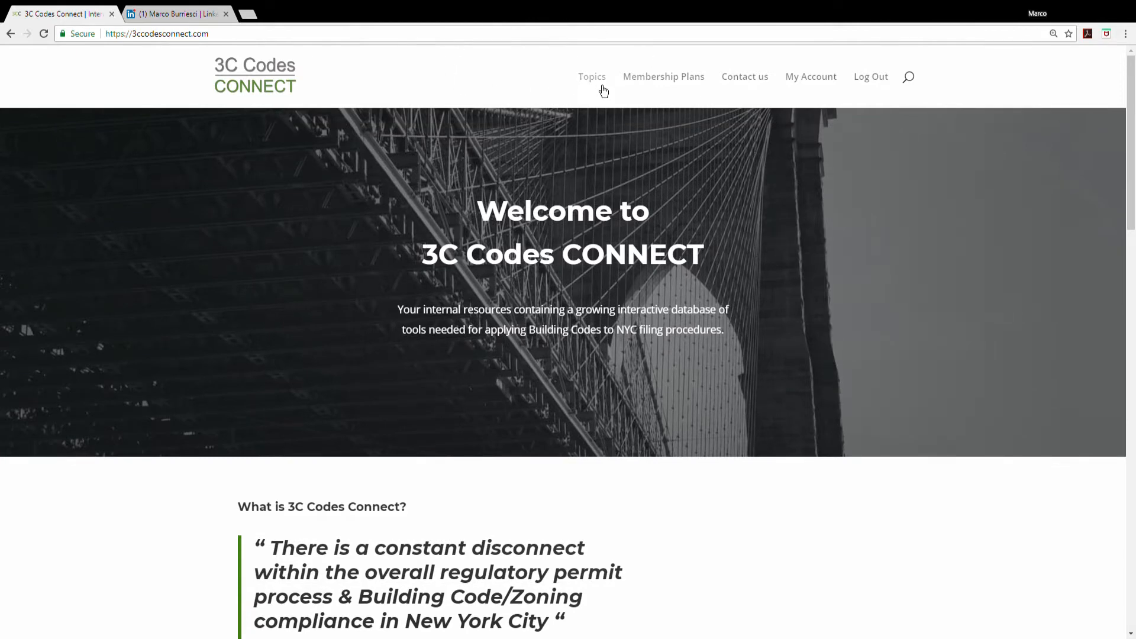
pyautogui.click(591, 76)
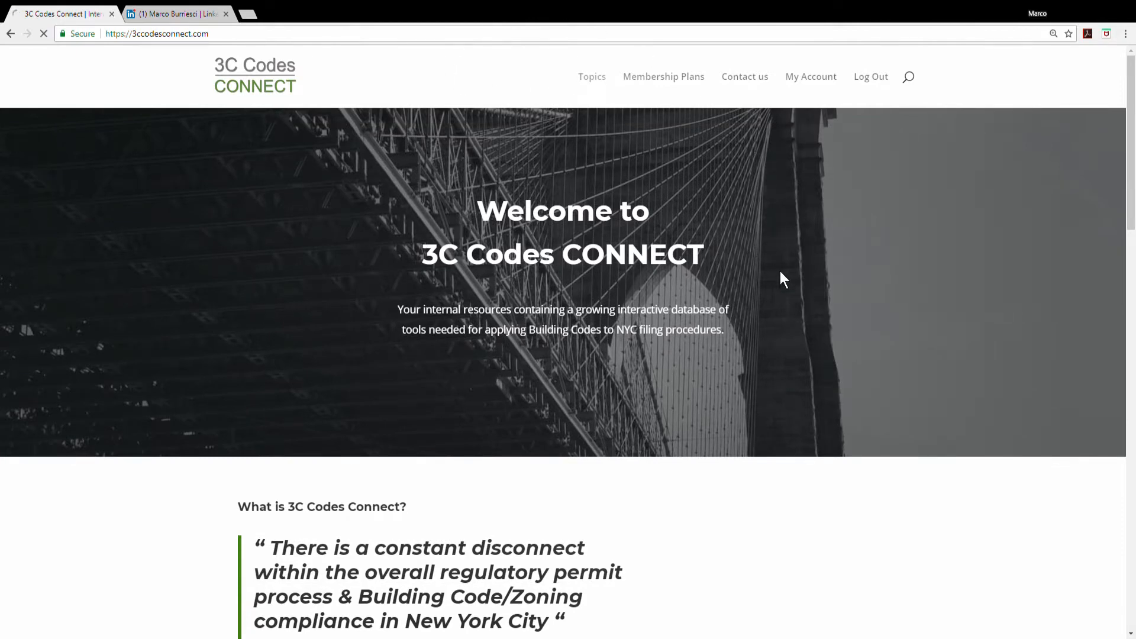
# Load the Topics page and scroll to the Find a Topic section.
pyautogui.click(591, 76)
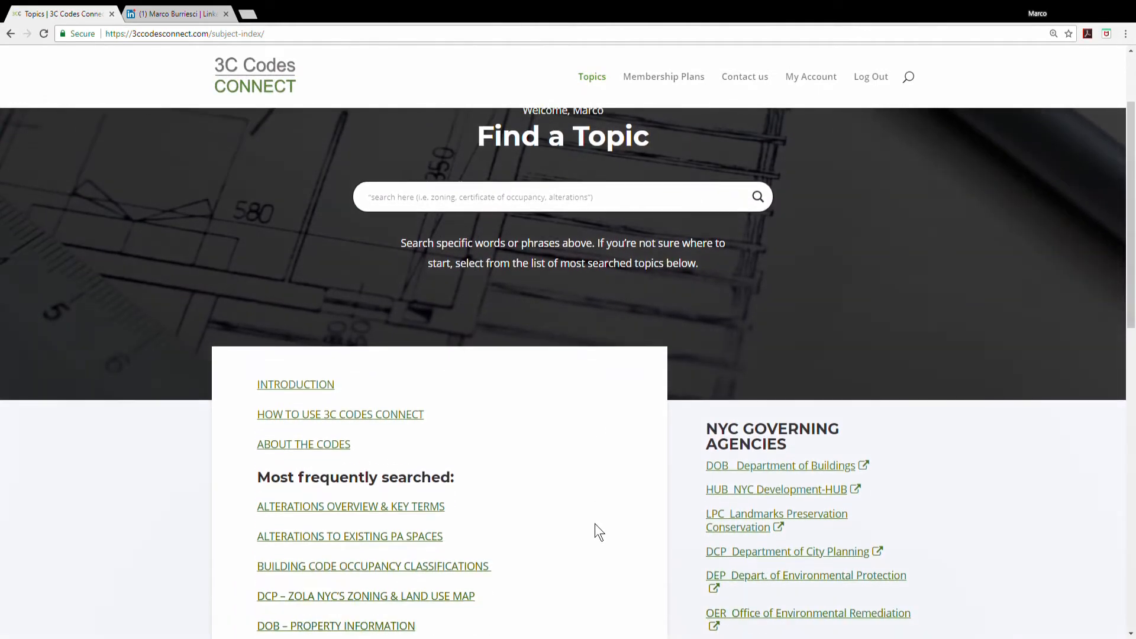
pyautogui.scroll(-3)
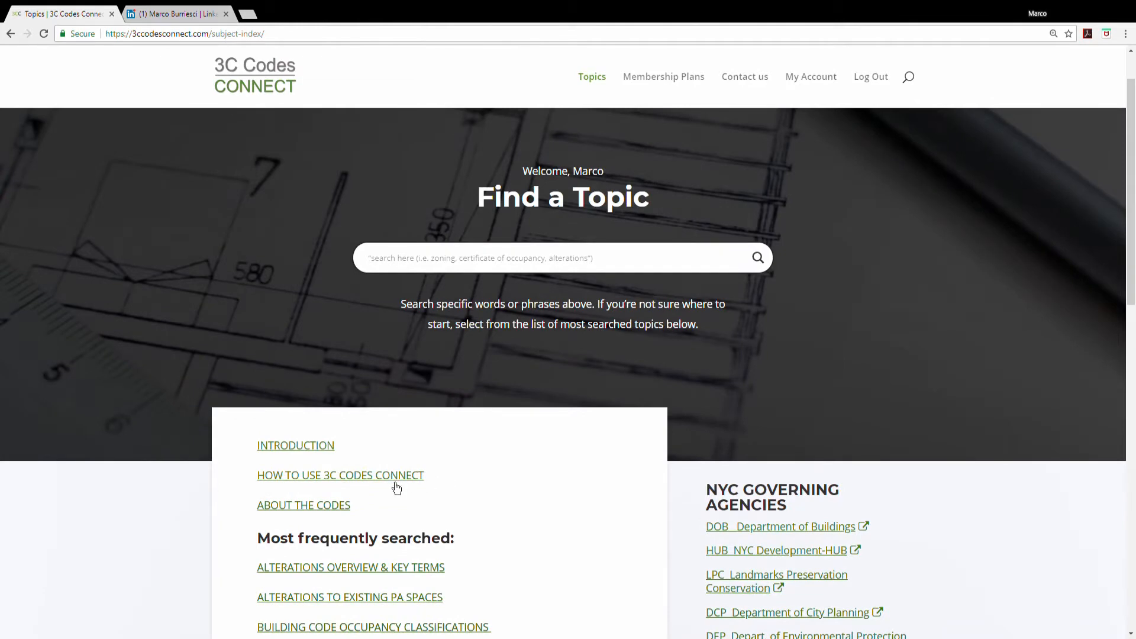
# Read the How to Use 3C Codes CONNECT guide down to its alteration project example.
pyautogui.click(340, 475)
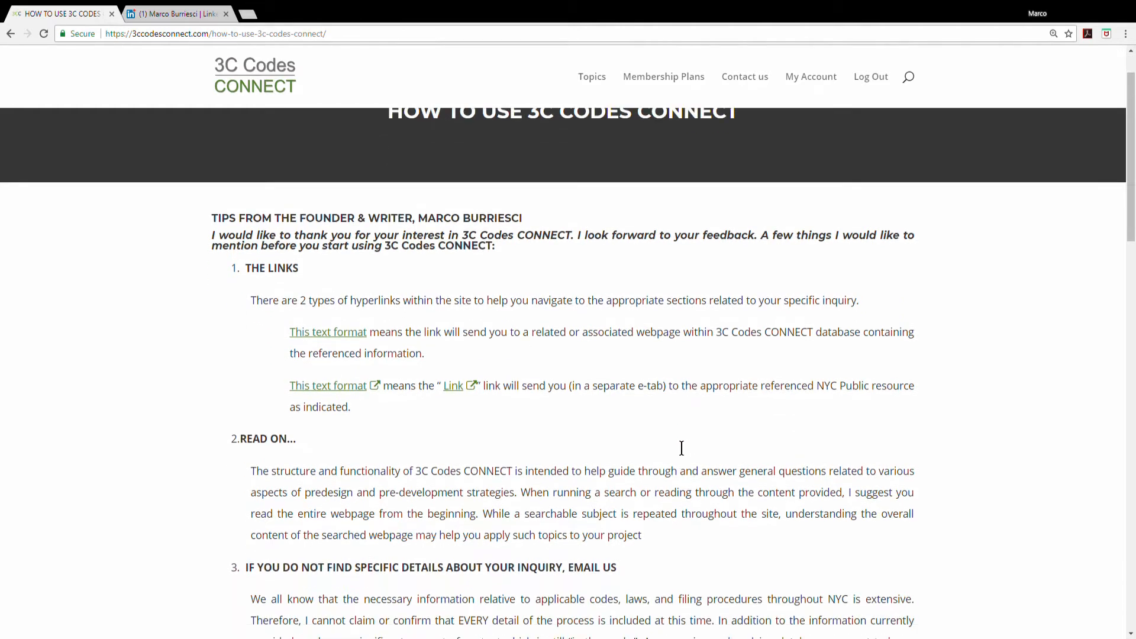
pyautogui.scroll(-3)
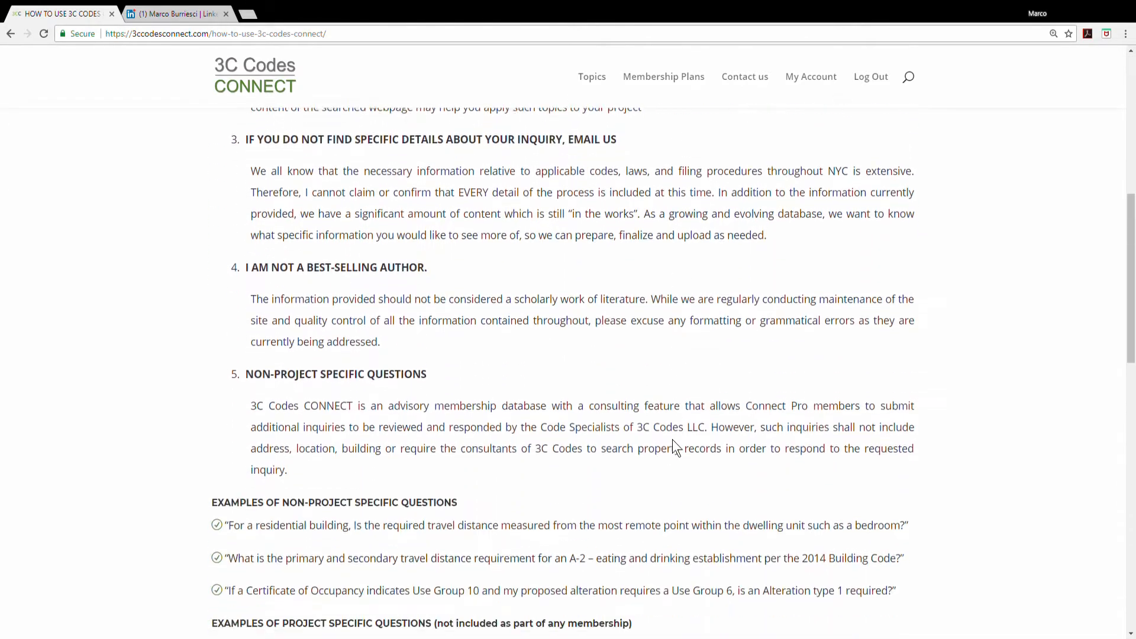
pyautogui.scroll(-3)
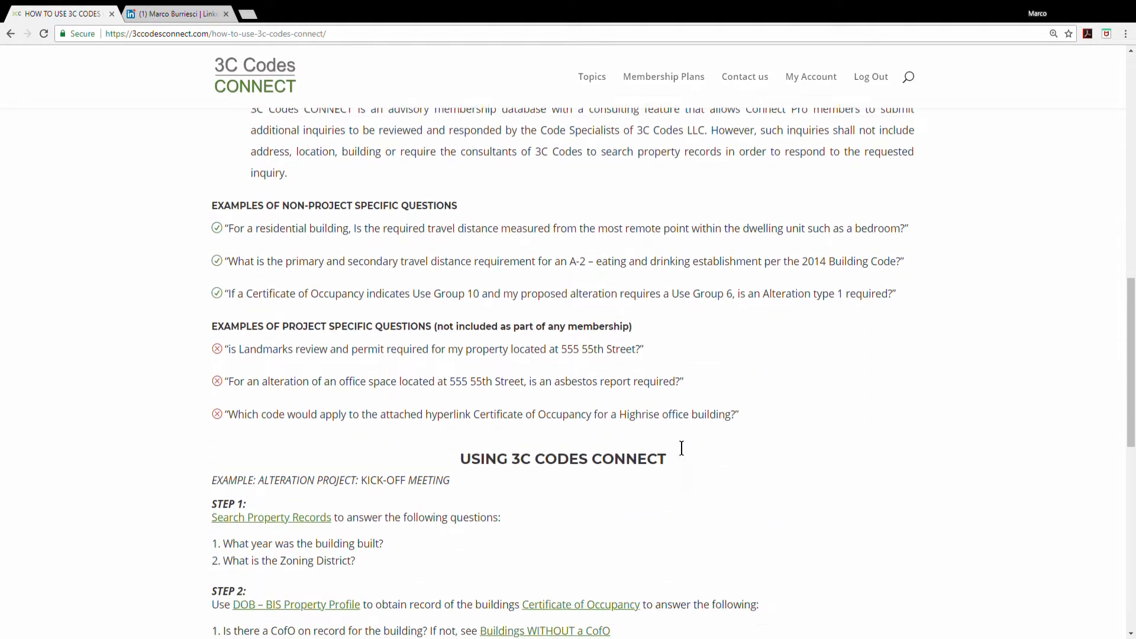
pyautogui.scroll(-3)
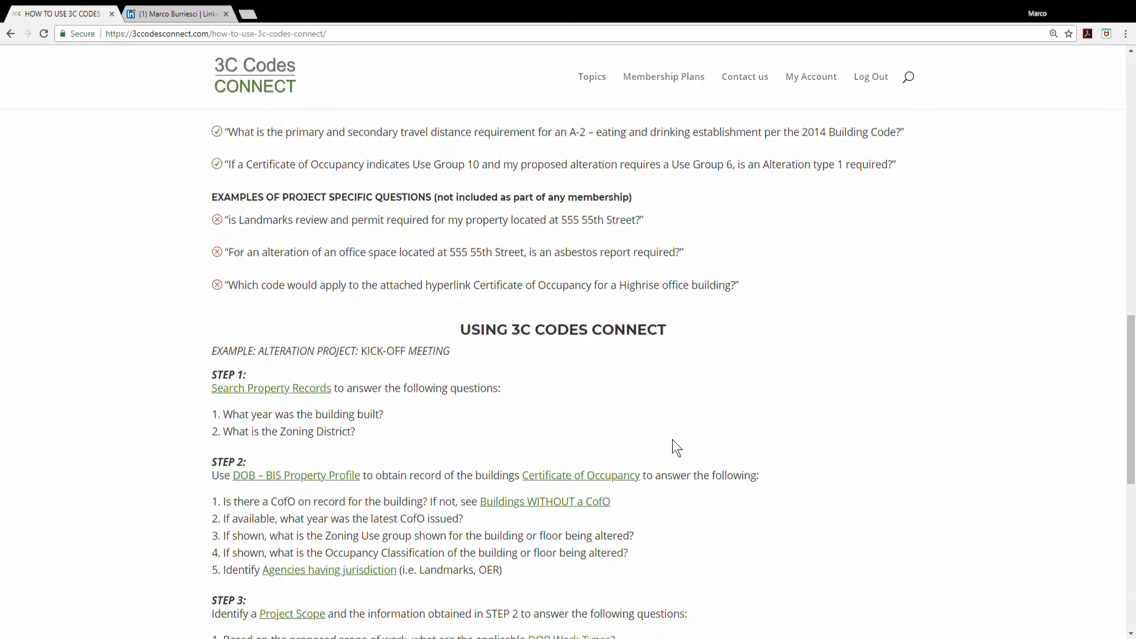
pyautogui.scroll(-3)
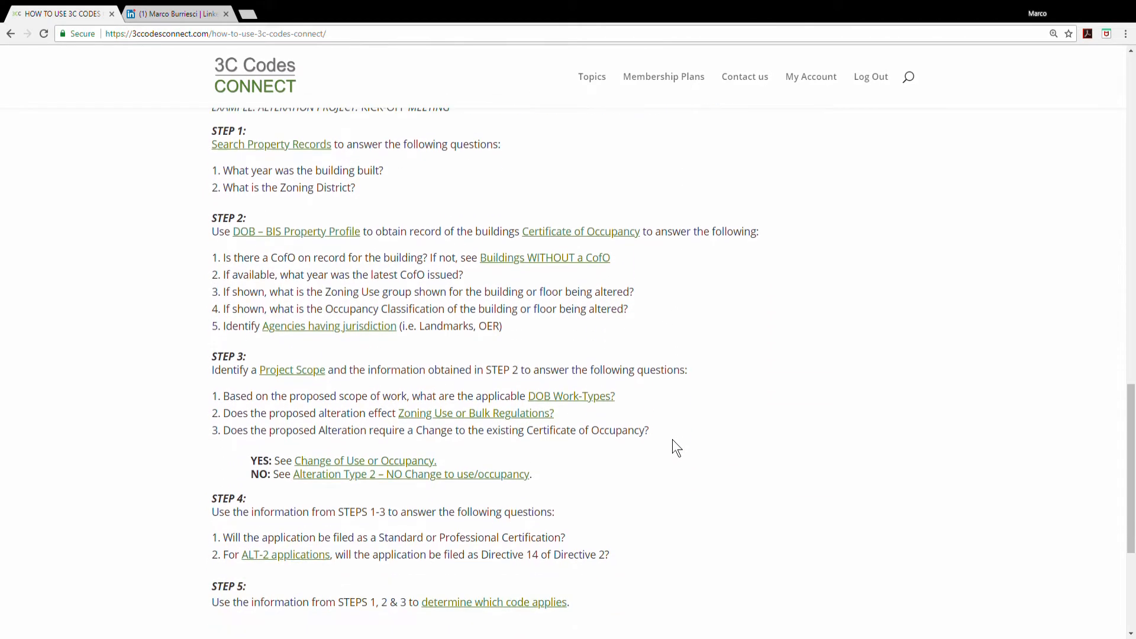
pyautogui.scroll(-3)
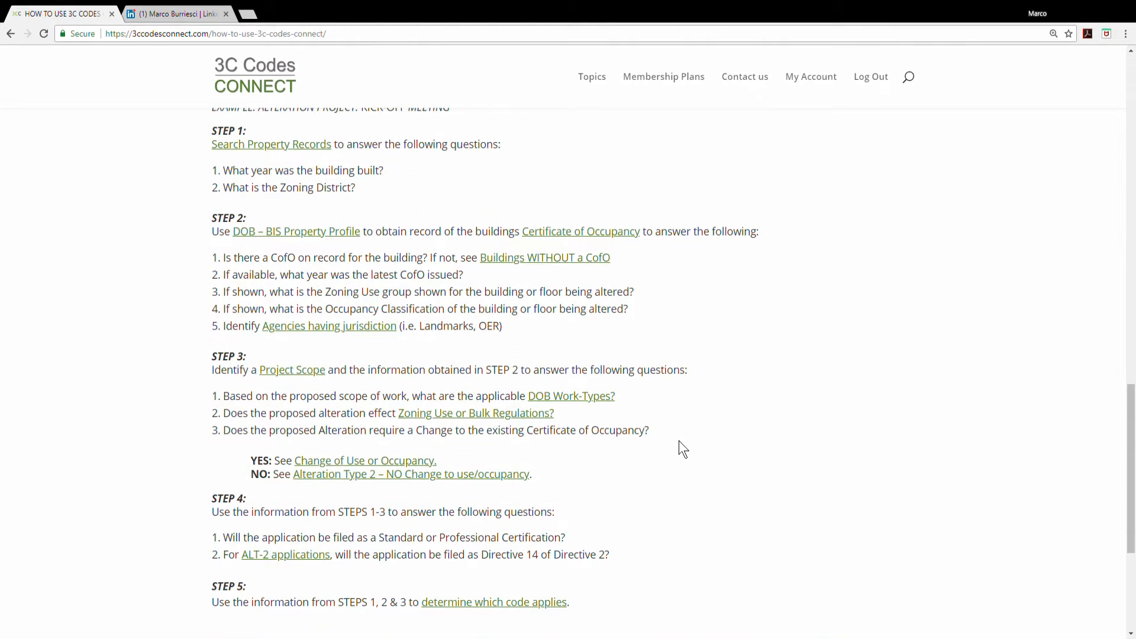
pyautogui.moveTo(592, 77)
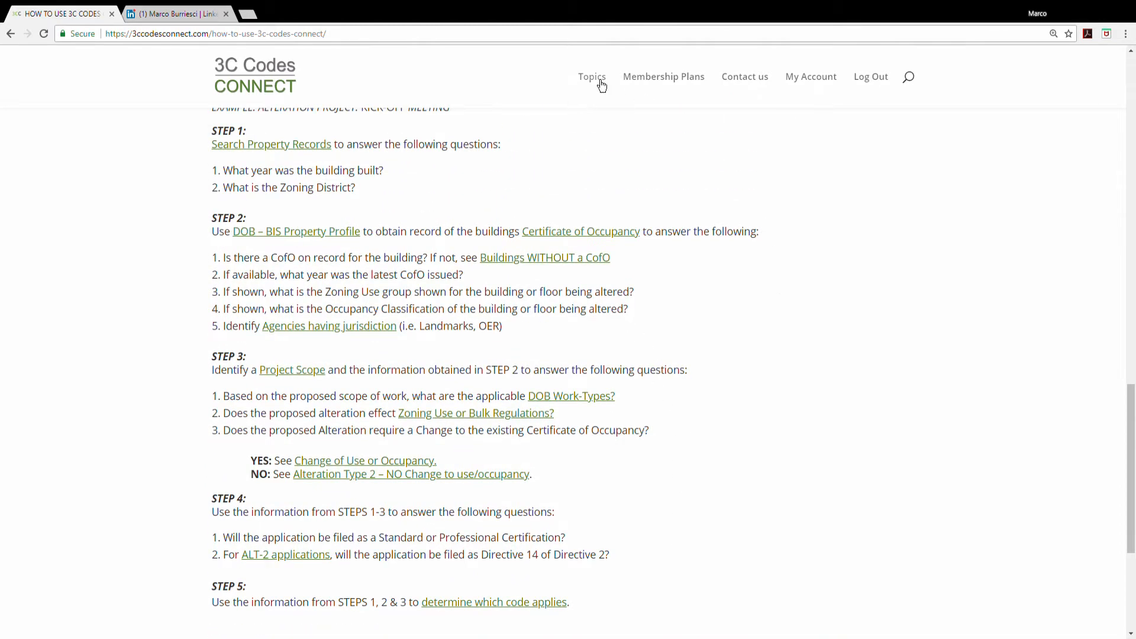
# Reopen Topics and scroll to the frequently searched topics and NYC Governing Agencies.
pyautogui.click(592, 77)
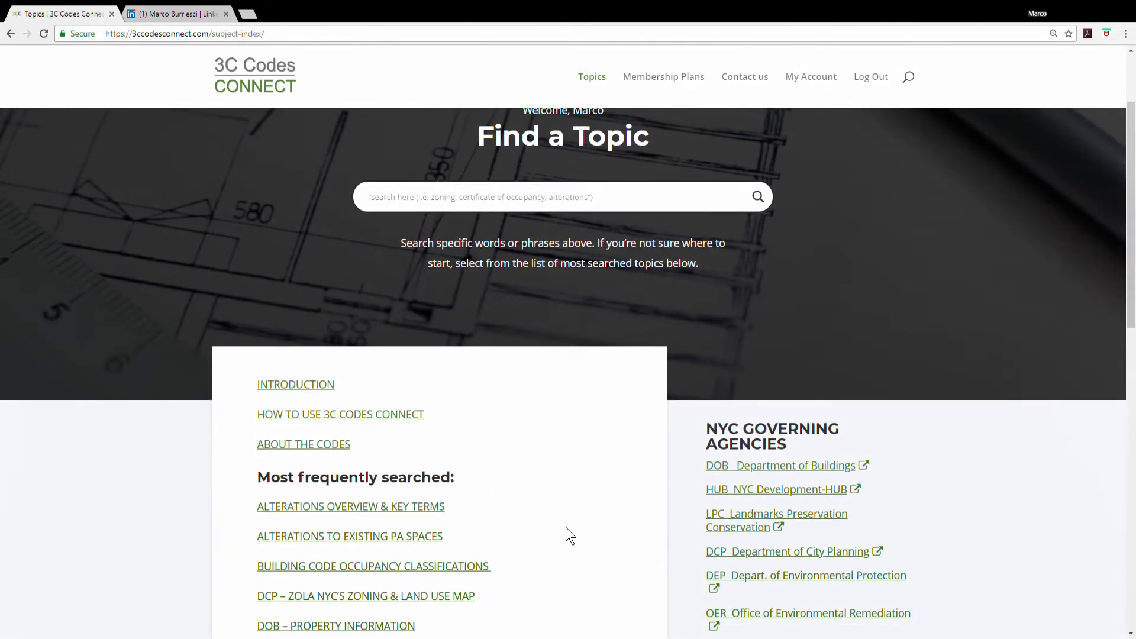
pyautogui.scroll(-3)
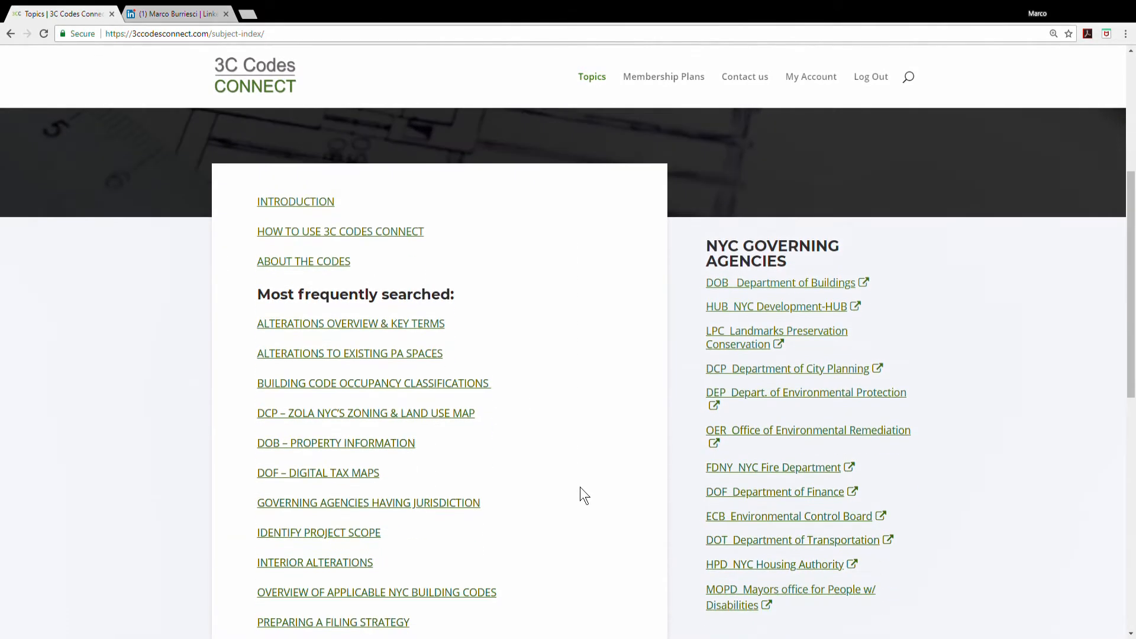
pyautogui.moveTo(317, 224)
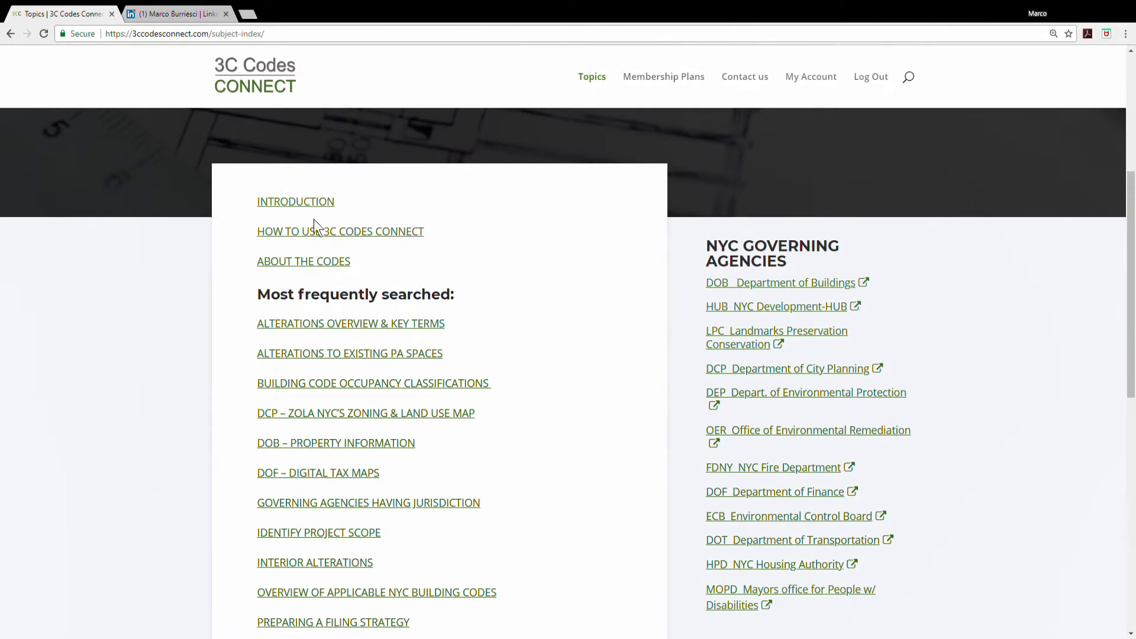
# Open About the Codes and scroll to the eGuide glossary and NYC public resources.
pyautogui.click(376, 592)
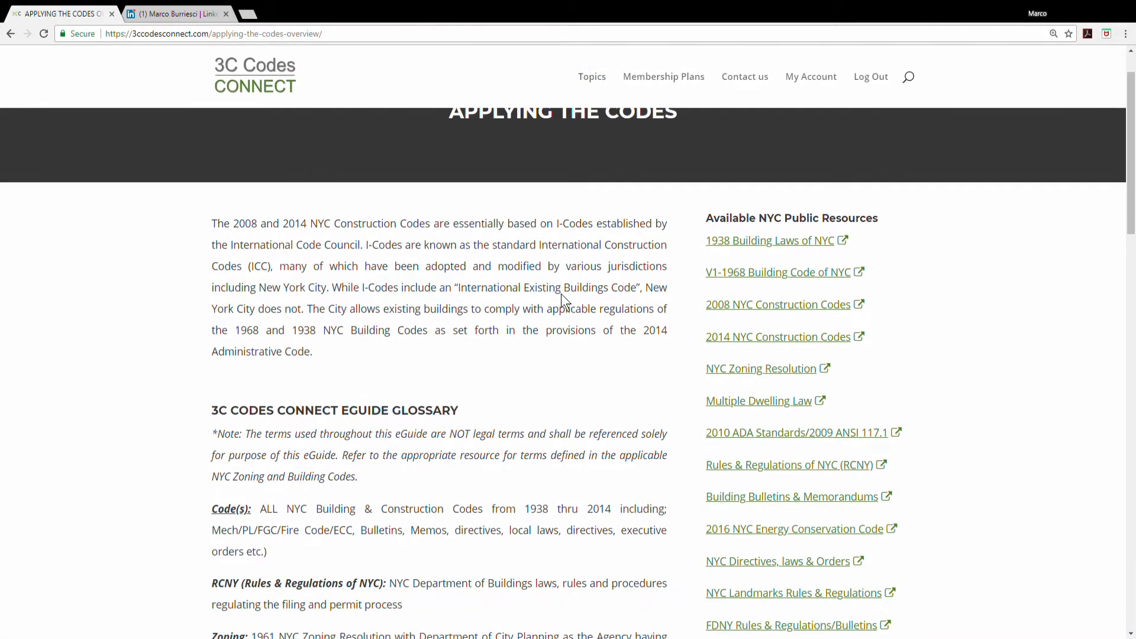
pyautogui.scroll(-3)
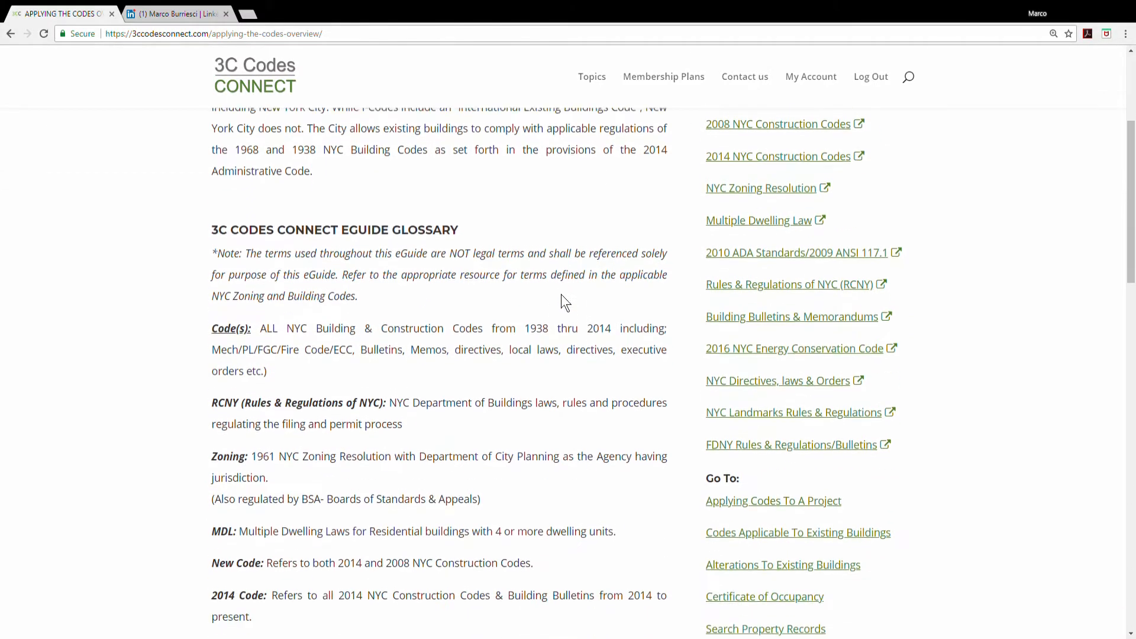
pyautogui.scroll(-3)
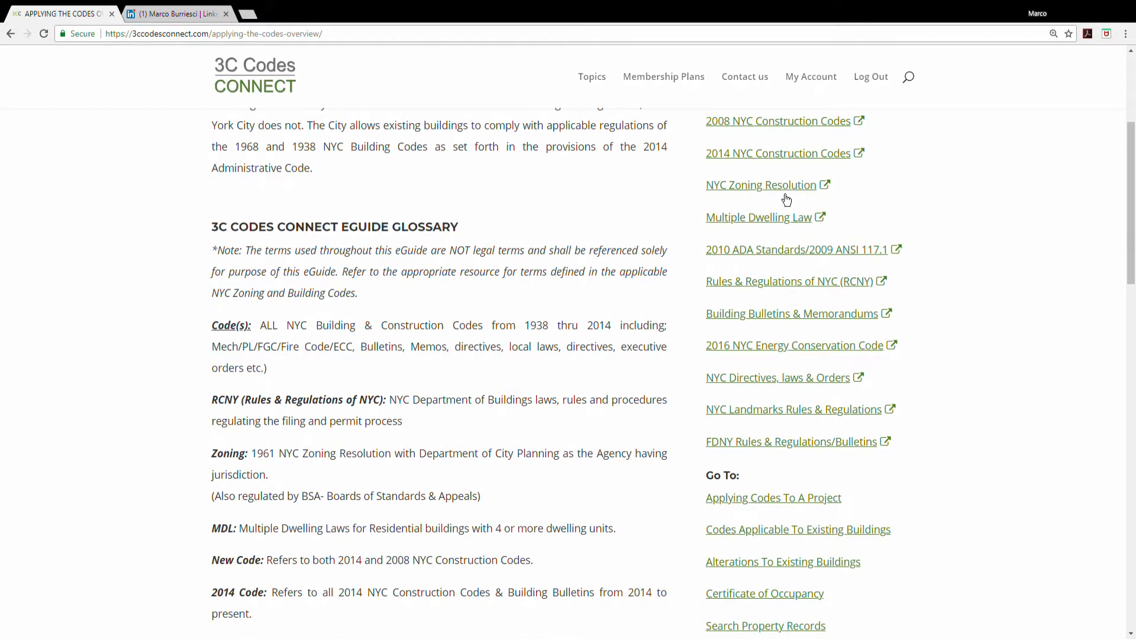
# Read Zoning Resolution Article II Chapter 3, then return to the 3C Codes home page.
pyautogui.click(762, 185)
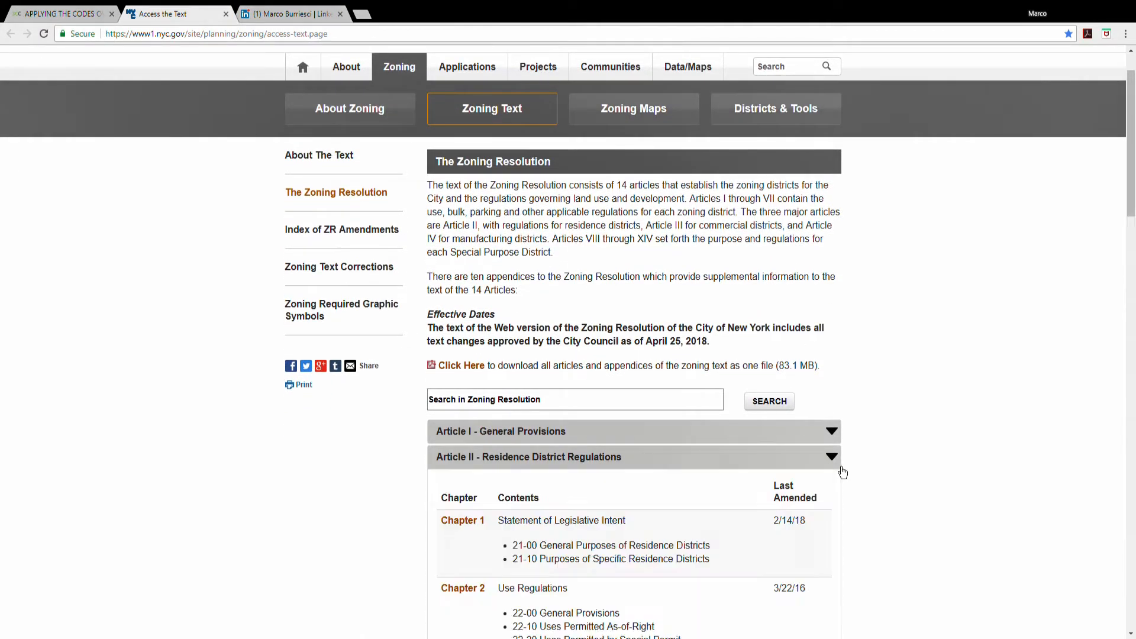
pyautogui.scroll(-3)
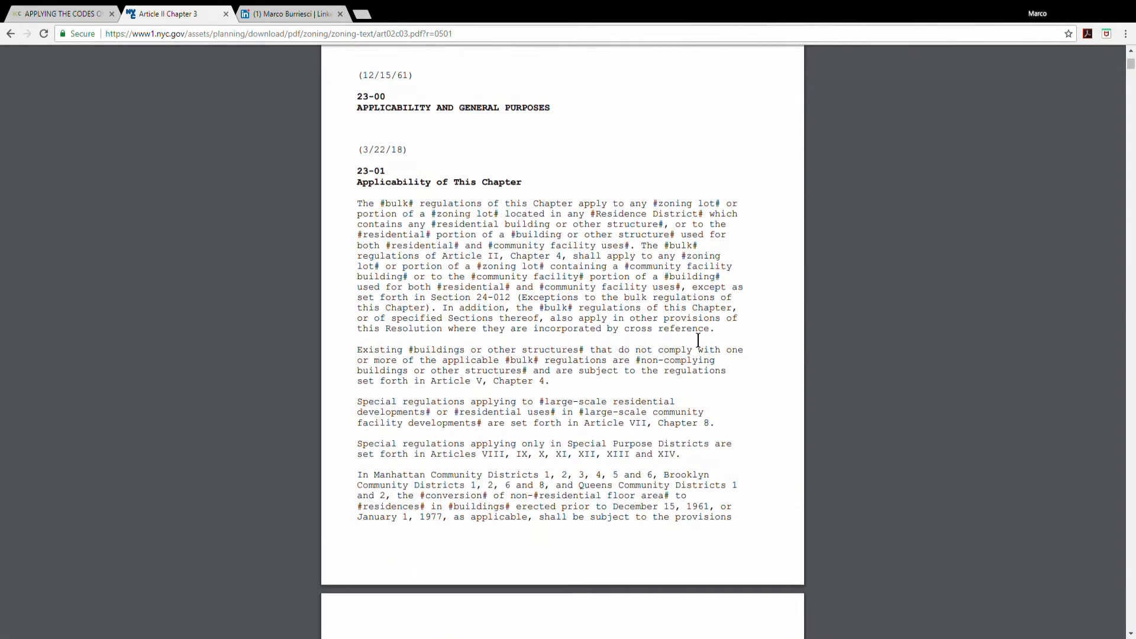
pyautogui.scroll(-3)
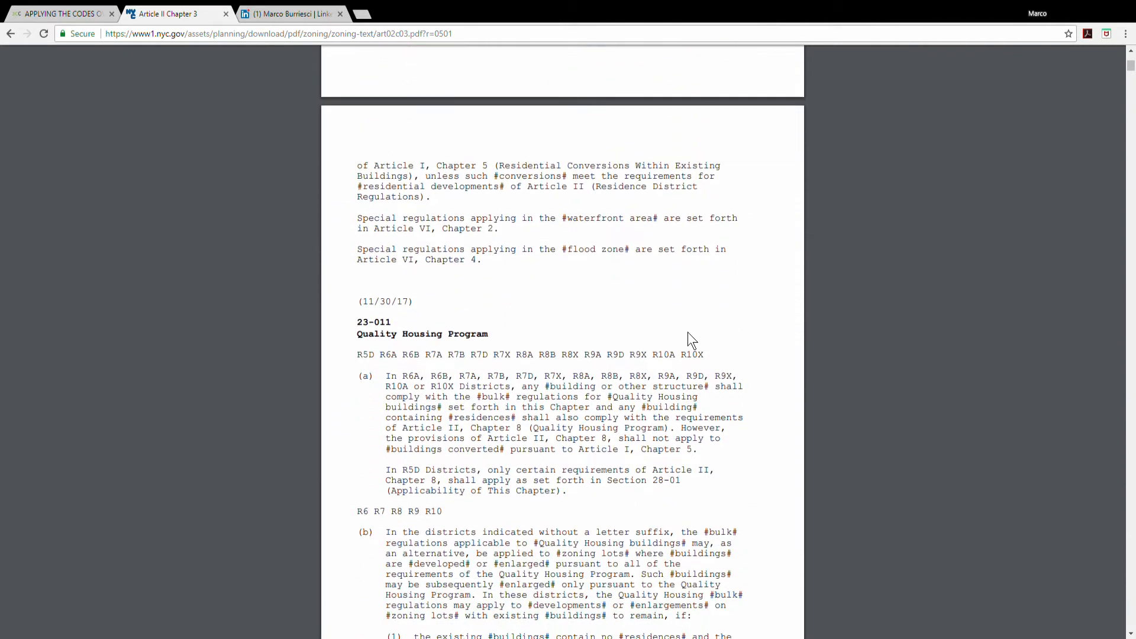
pyautogui.scroll(-3)
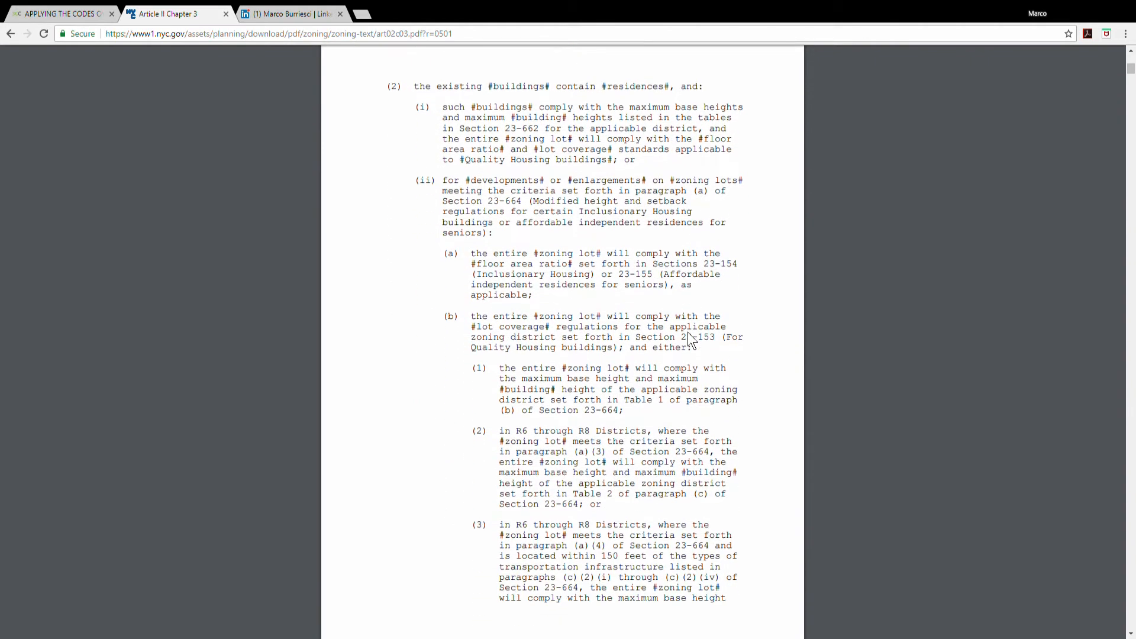
pyautogui.moveTo(574, 245)
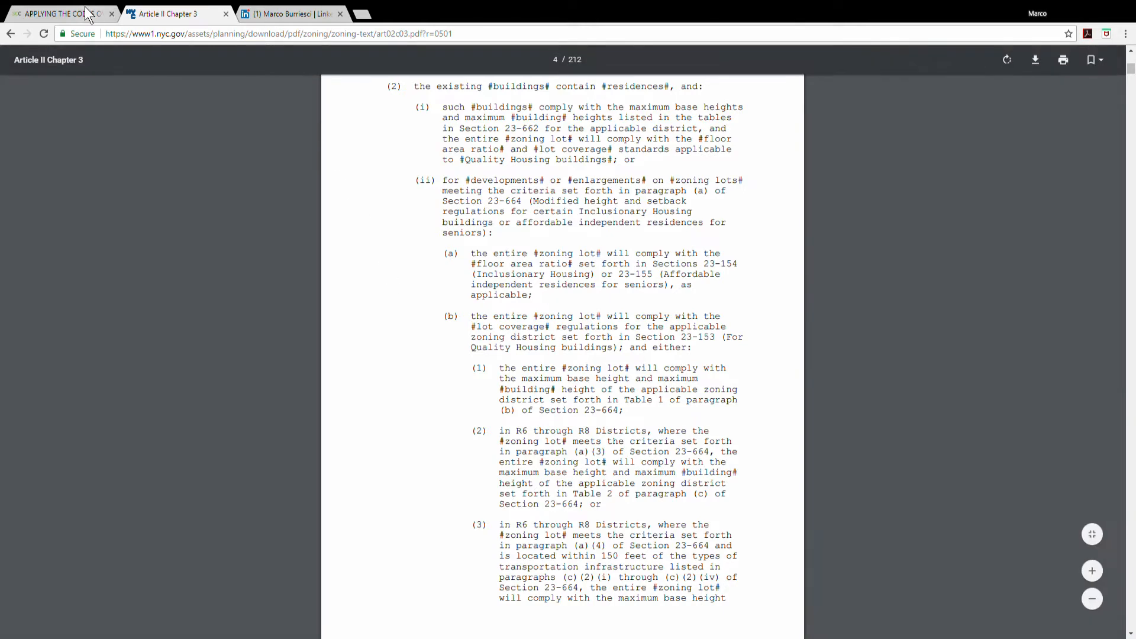
pyautogui.click(61, 13)
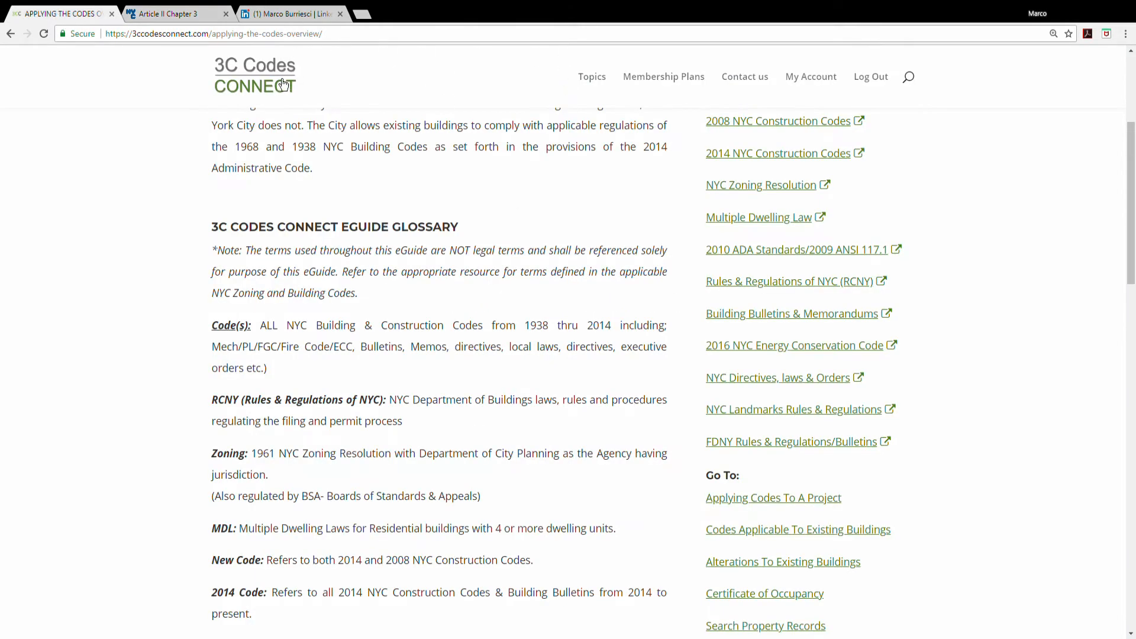
pyautogui.click(254, 75)
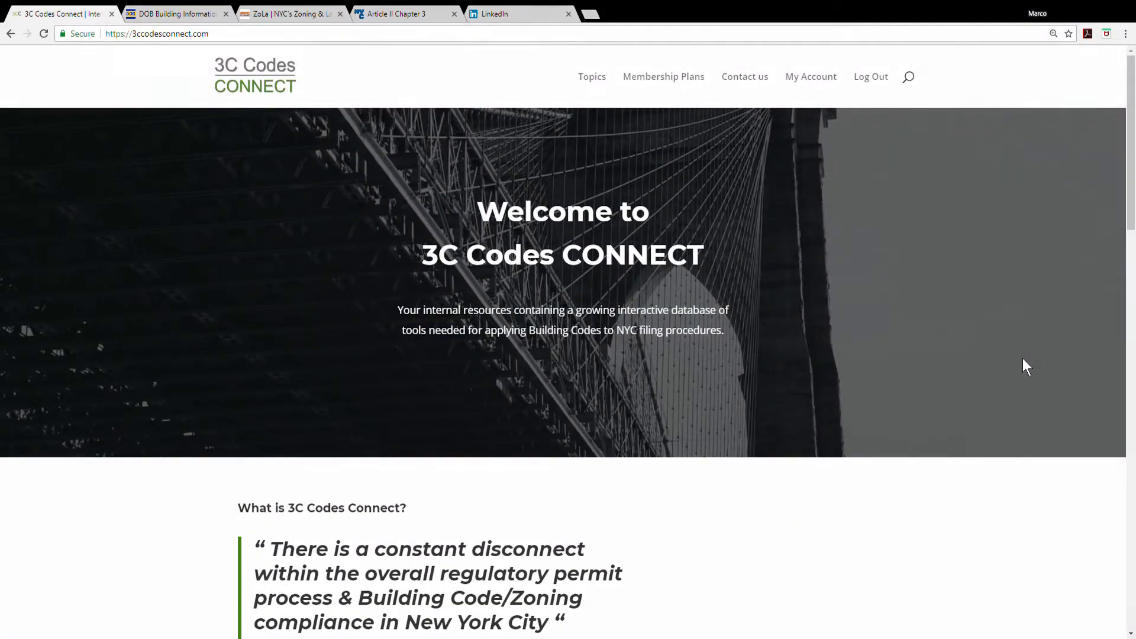
pyautogui.moveTo(872, 346)
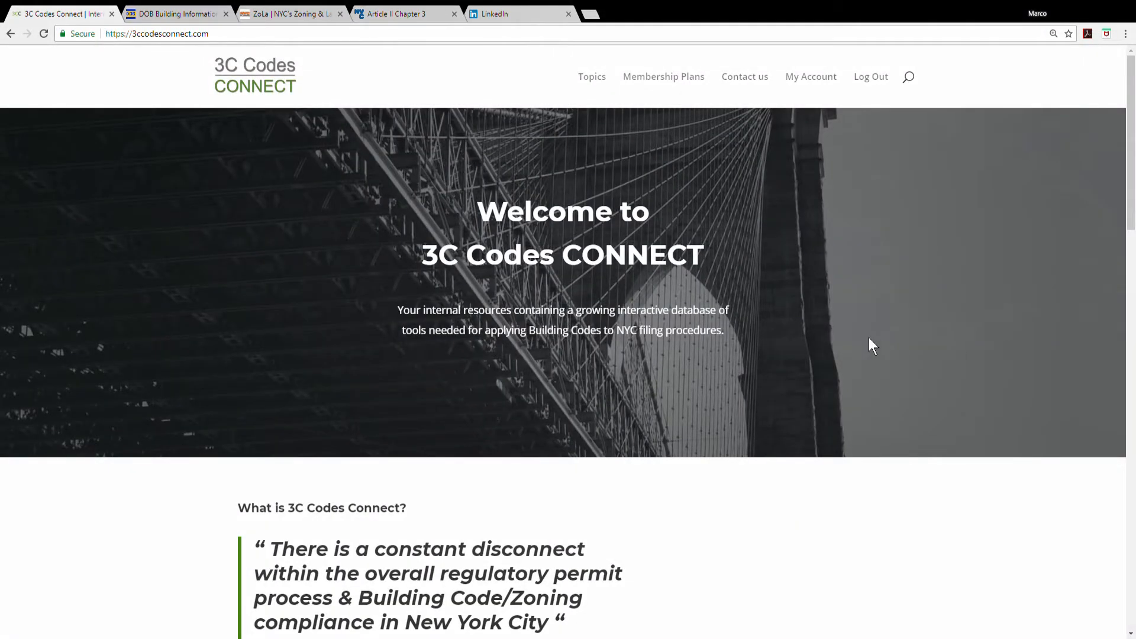
pyautogui.scroll(-3)
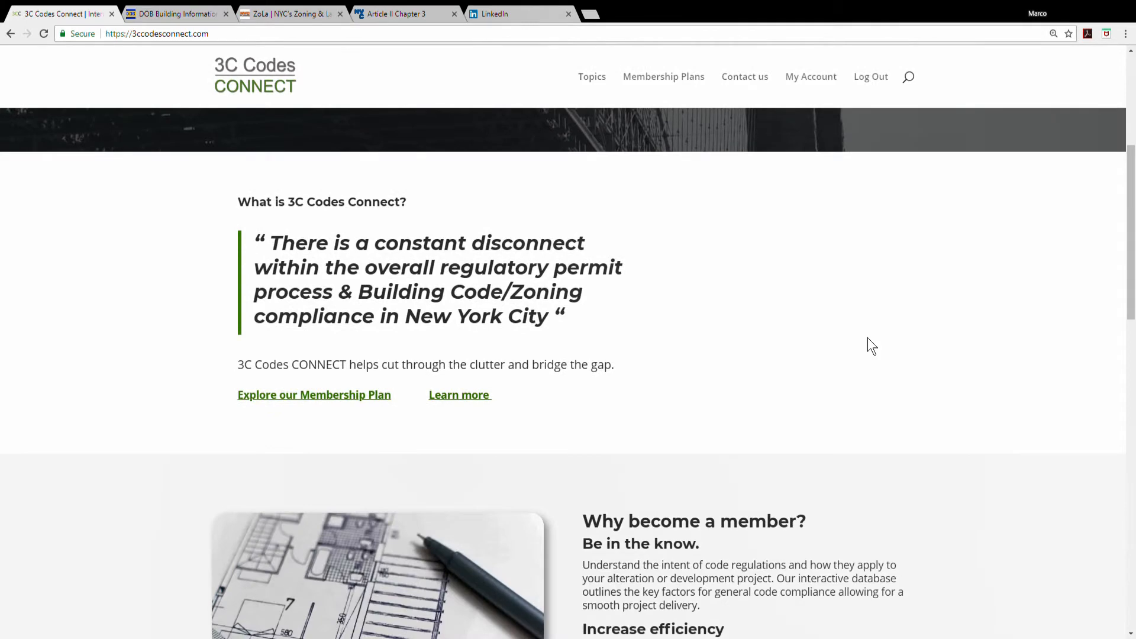
pyautogui.scroll(-3)
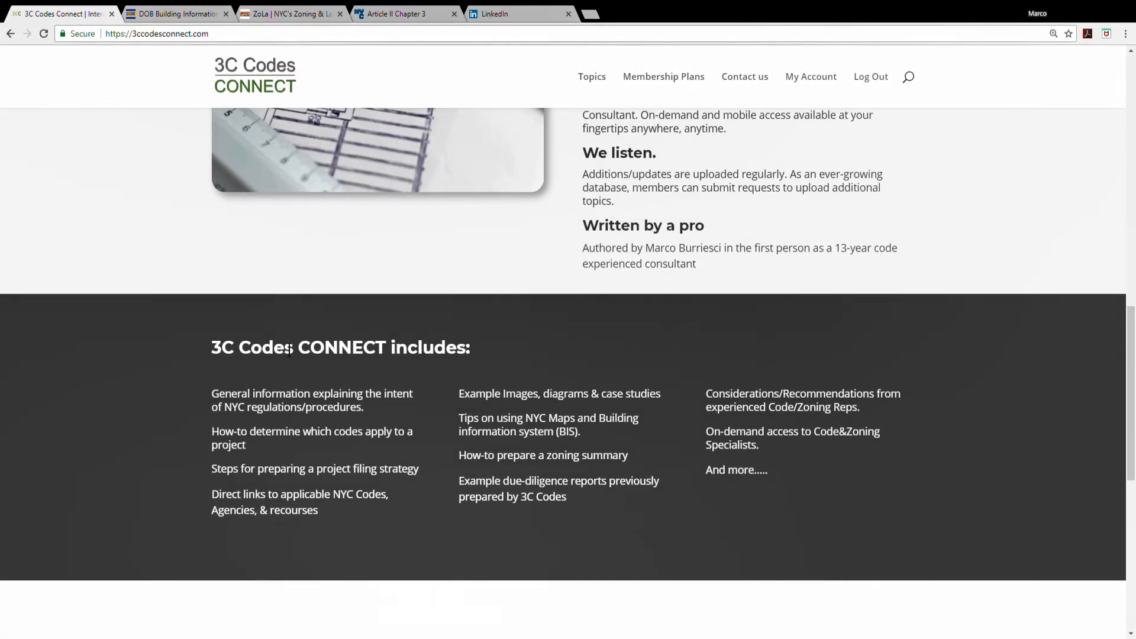
pyautogui.moveTo(310, 347); pyautogui.dragTo(468, 347)
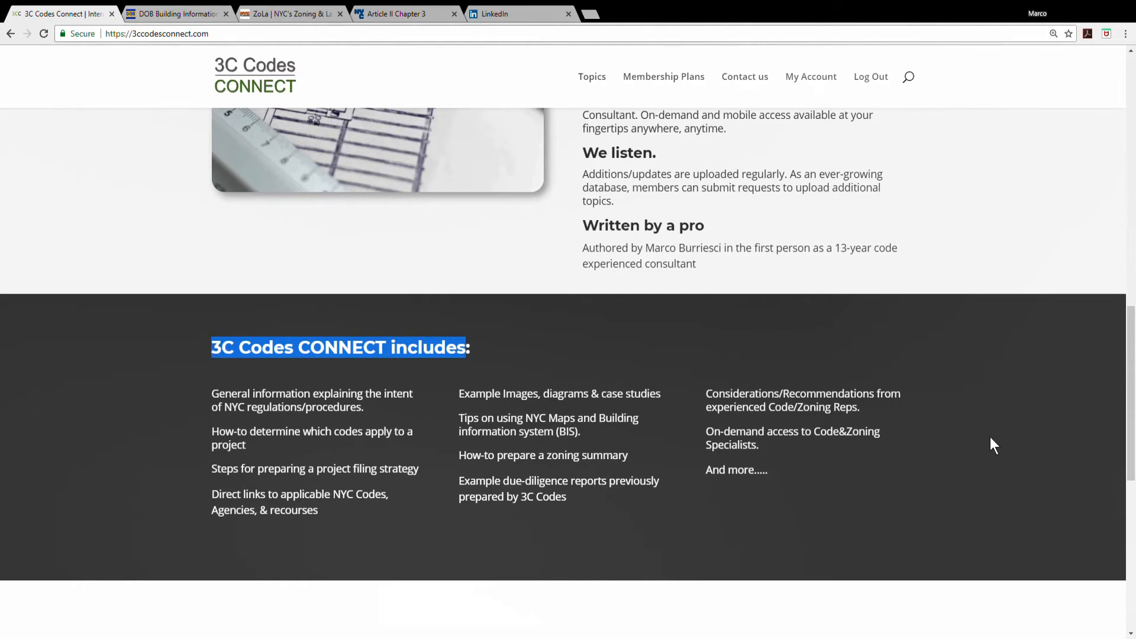
pyautogui.scroll(3)
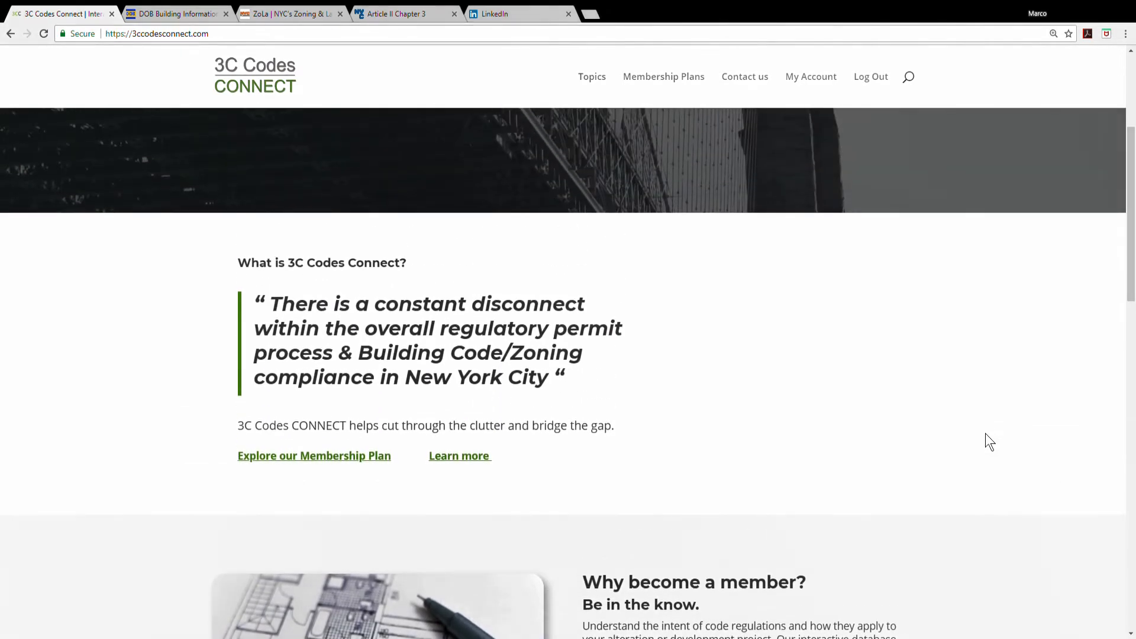
pyautogui.scroll(3)
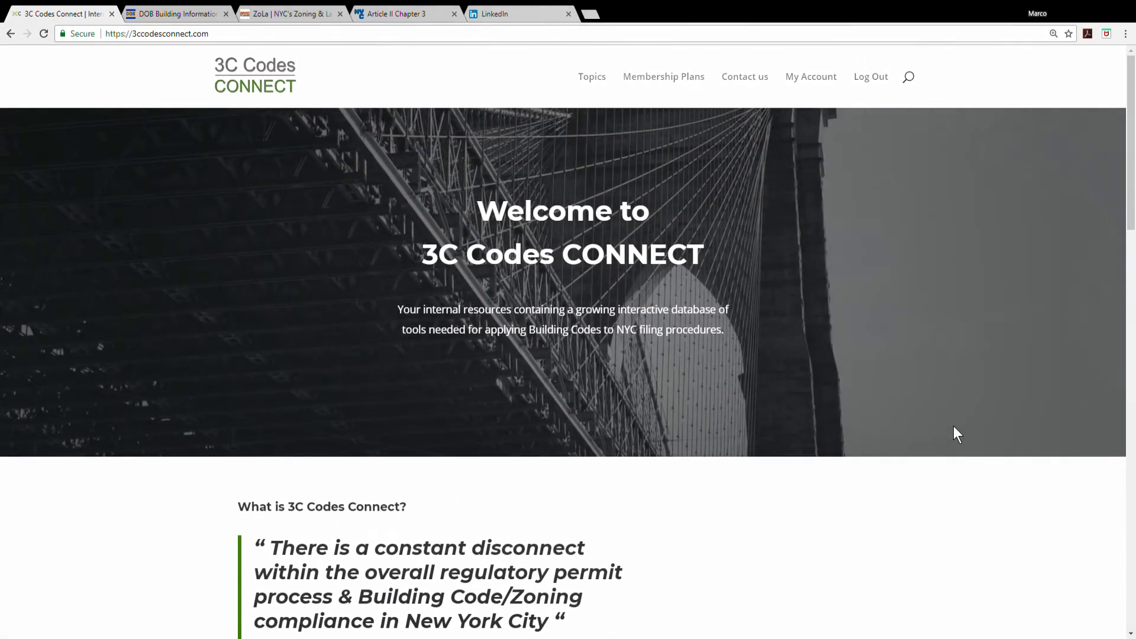
pyautogui.moveTo(681, 81)
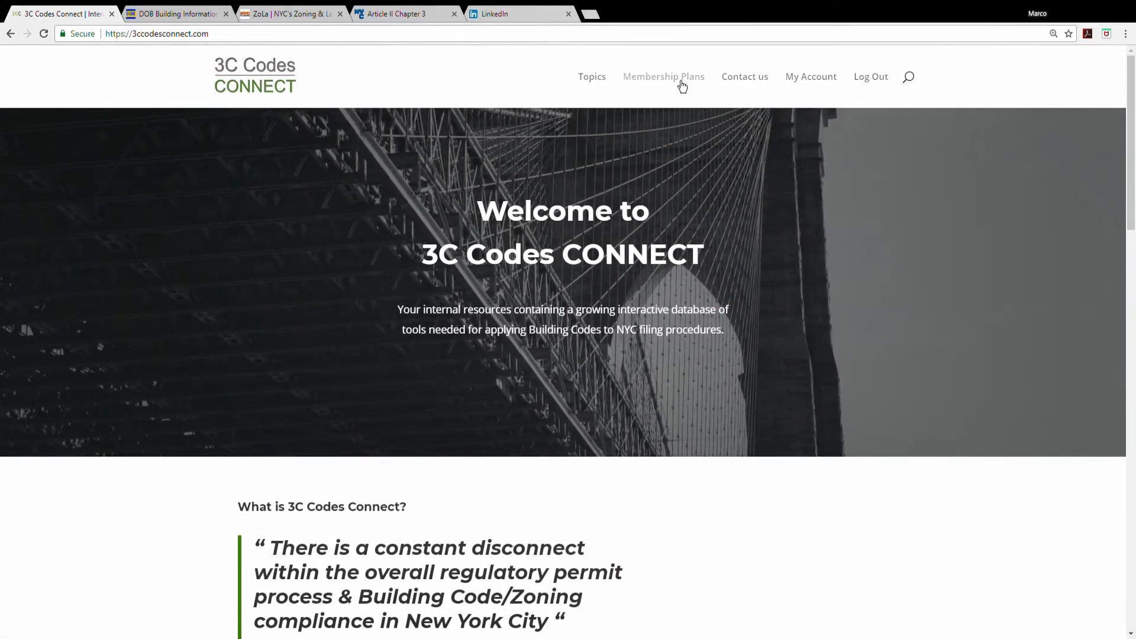
pyautogui.moveTo(591, 89)
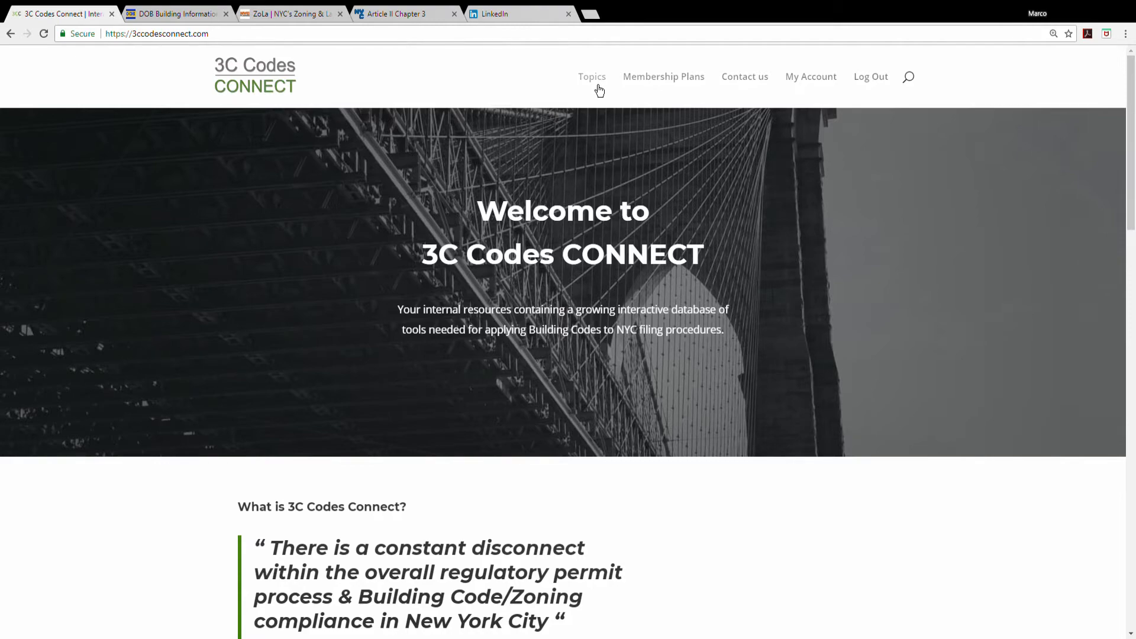
# Open the Topics page, scroll, and highlight the ALT2 filing strategy page title.
pyautogui.click(592, 76)
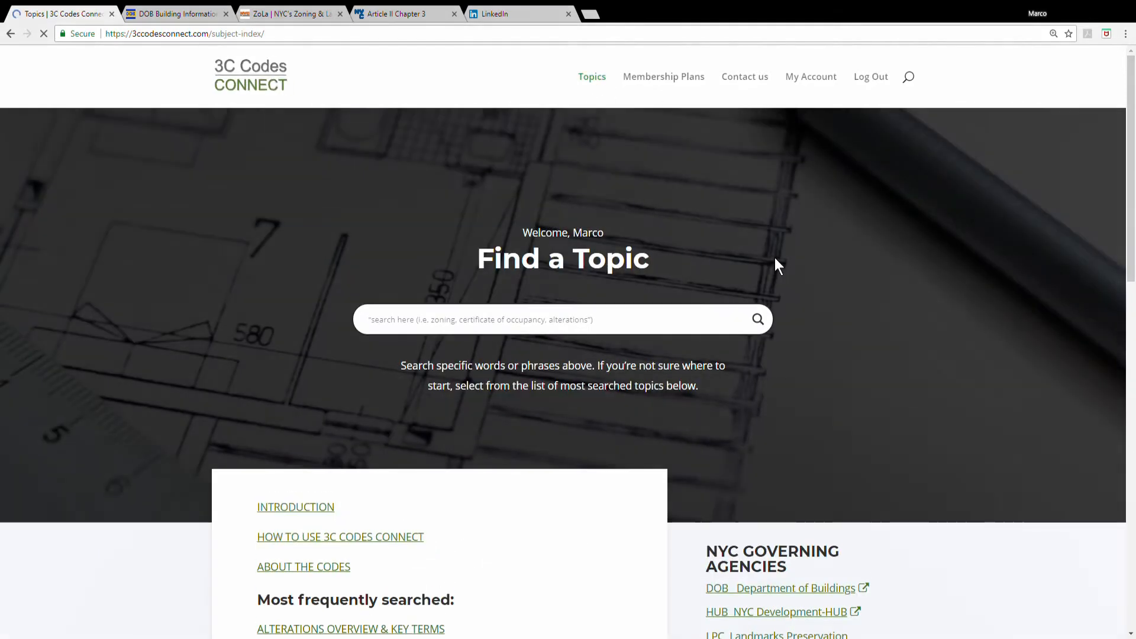
pyautogui.scroll(-3)
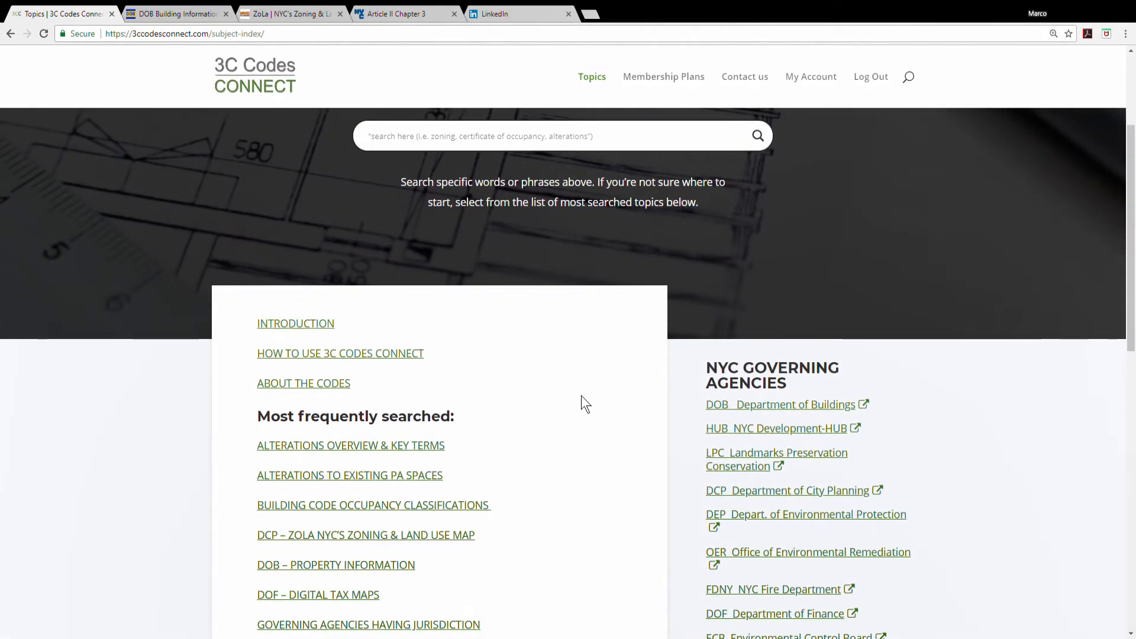
pyautogui.scroll(-3)
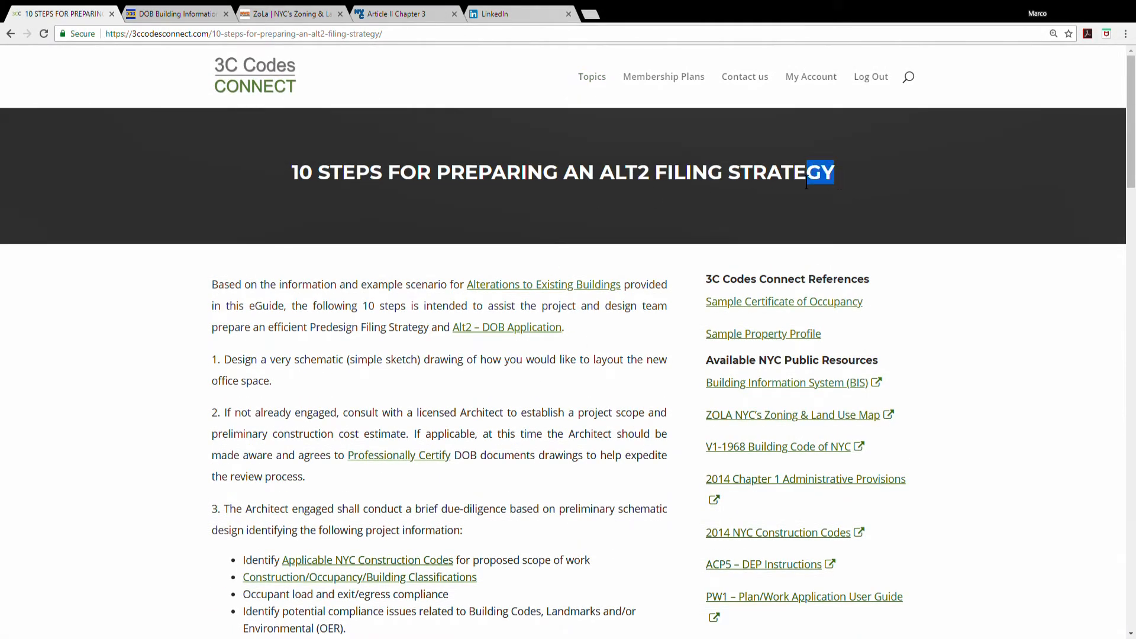
pyautogui.moveTo(805, 173); pyautogui.dragTo(328, 172)
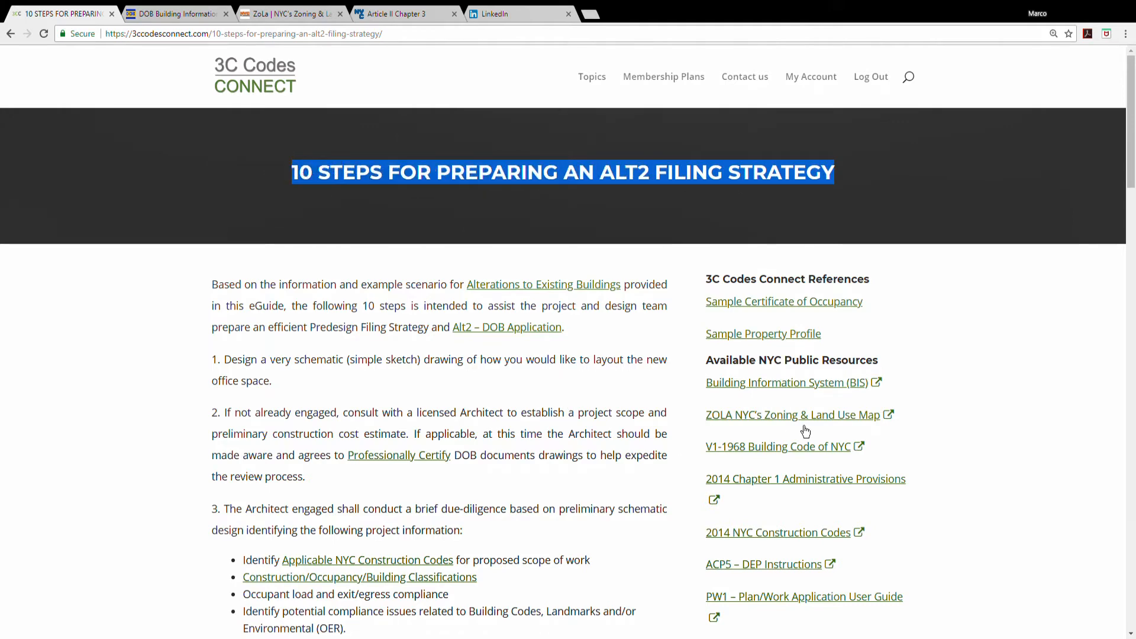
# Preview the ZOLA zoning map, then scroll the 10 Steps guide to step 4.
pyautogui.click(790, 414)
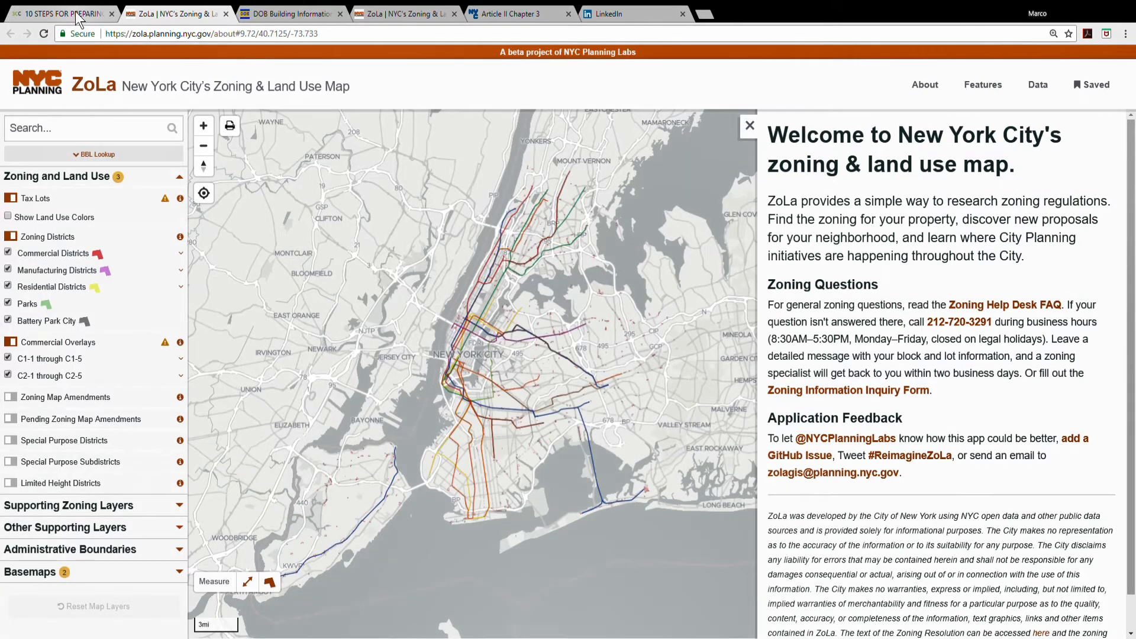
pyautogui.click(58, 13)
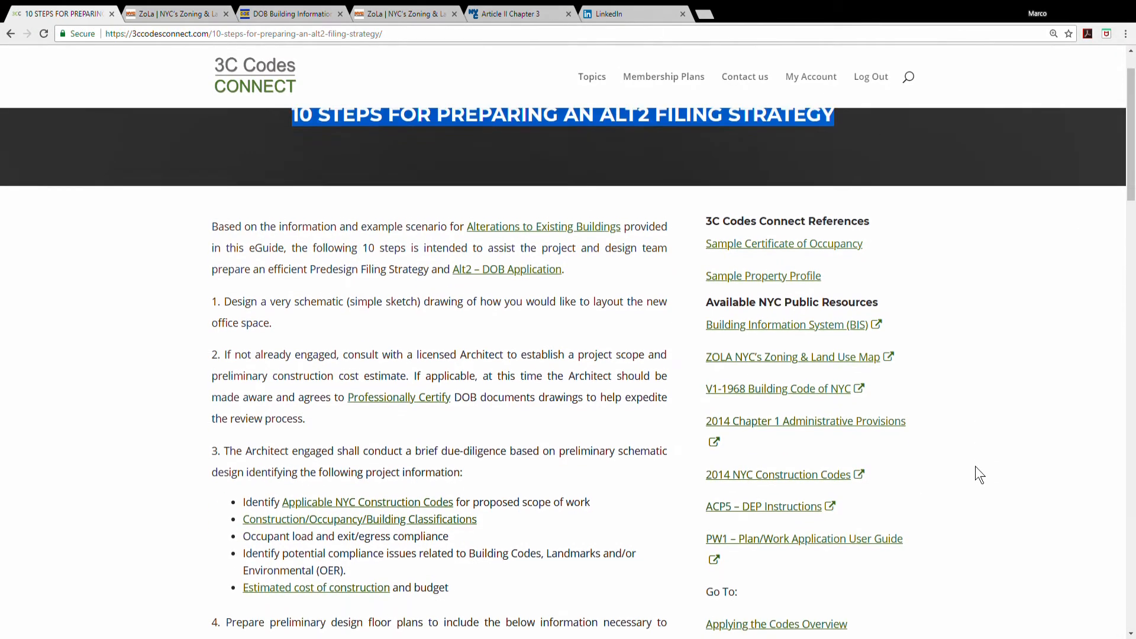
pyautogui.scroll(-3)
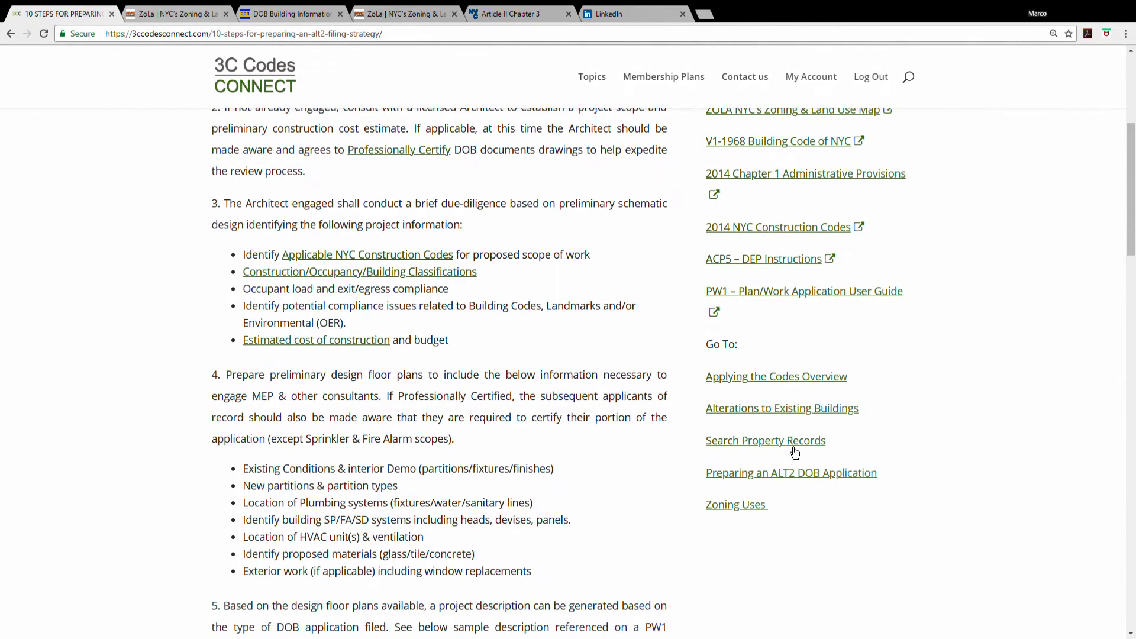
# Open Search Property Records, preview the BIS resource, and return to Property Records and Maps.
pyautogui.click(765, 440)
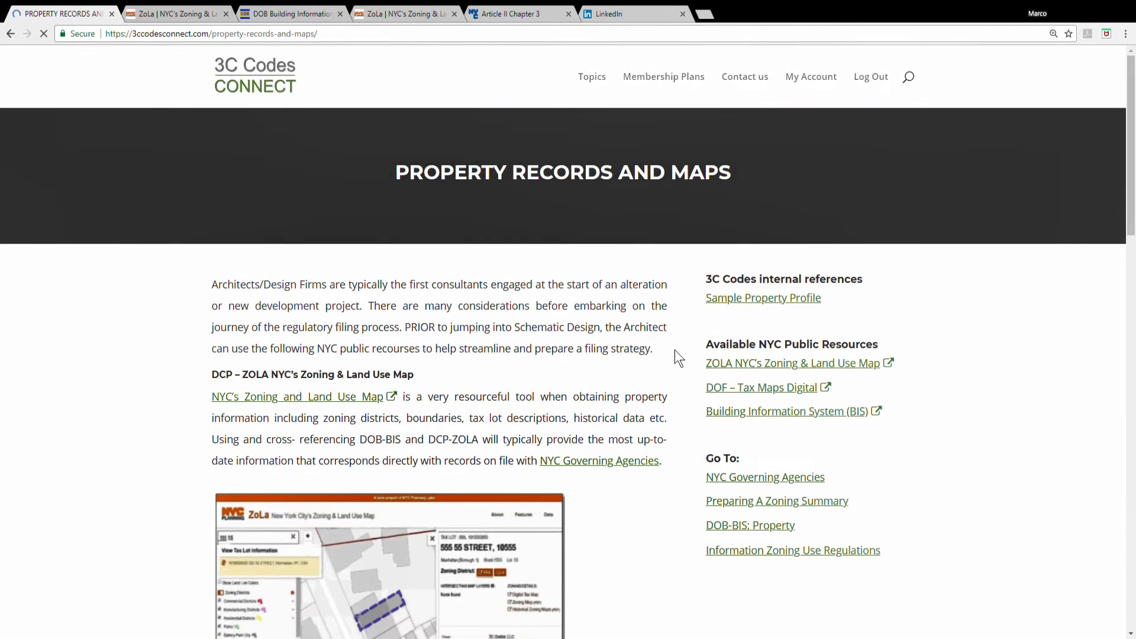
pyautogui.scroll(-3)
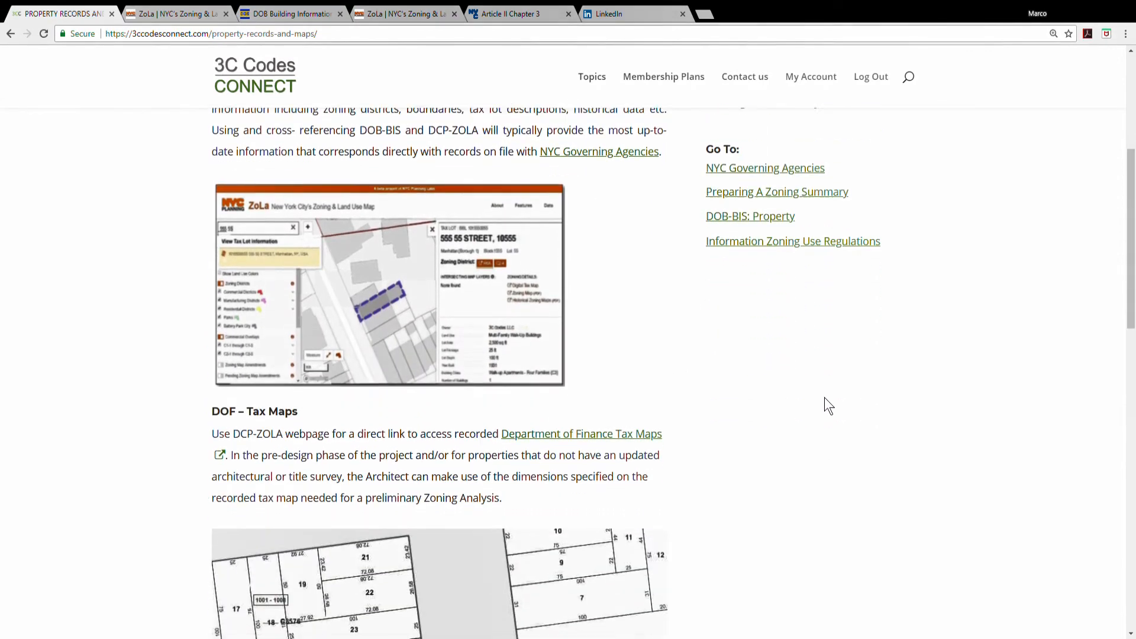
pyautogui.scroll(-3)
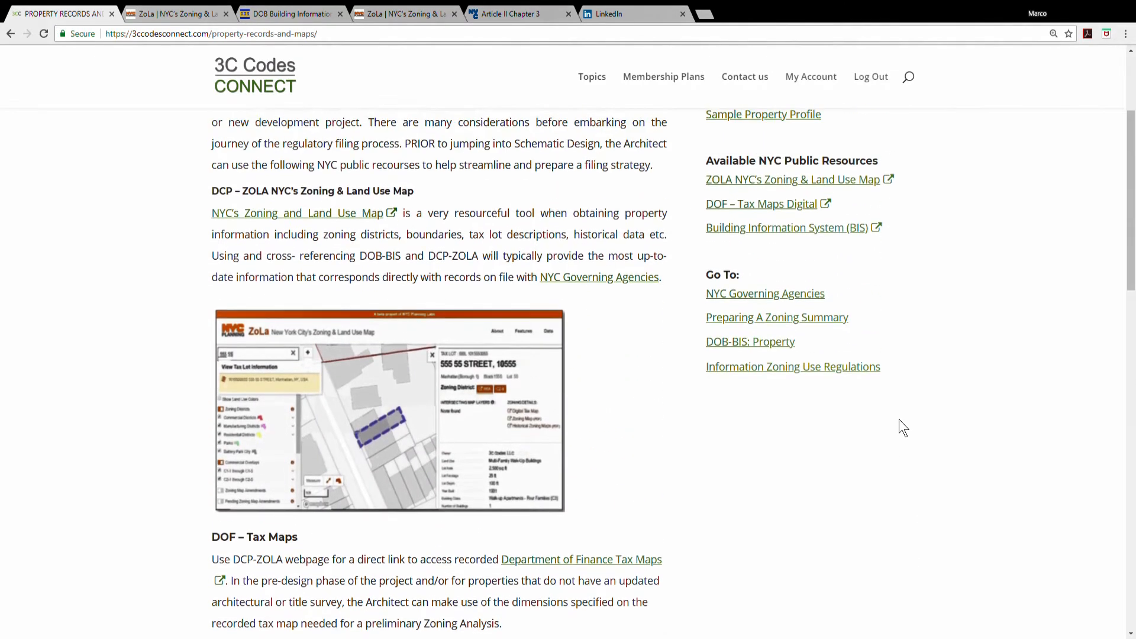
pyautogui.scroll(3)
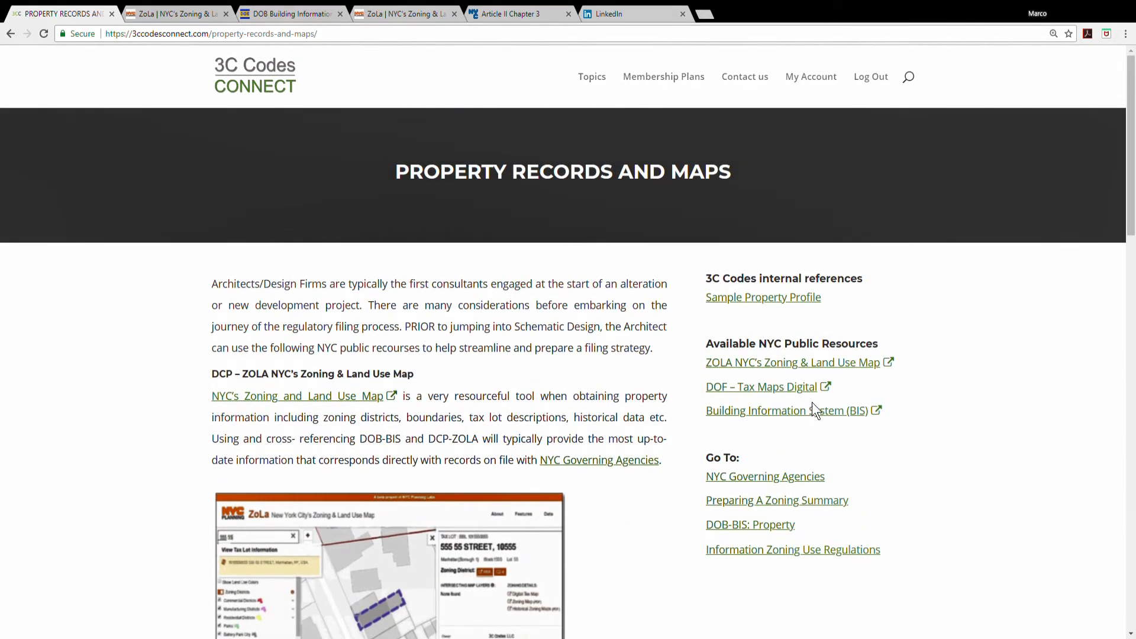
pyautogui.click(781, 411)
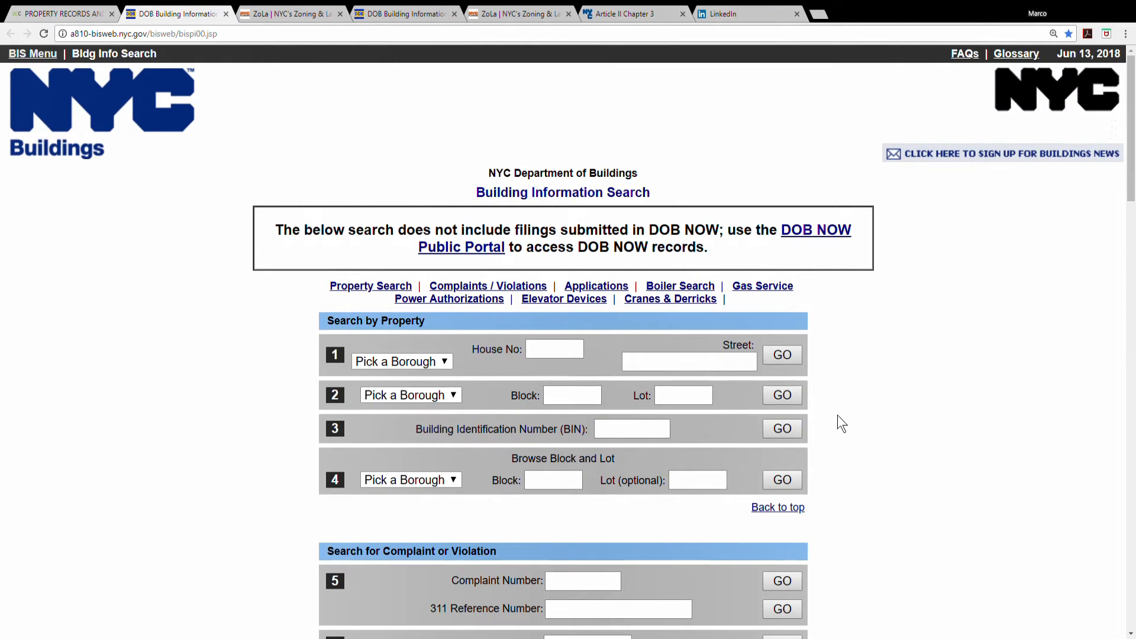
pyautogui.click(62, 13)
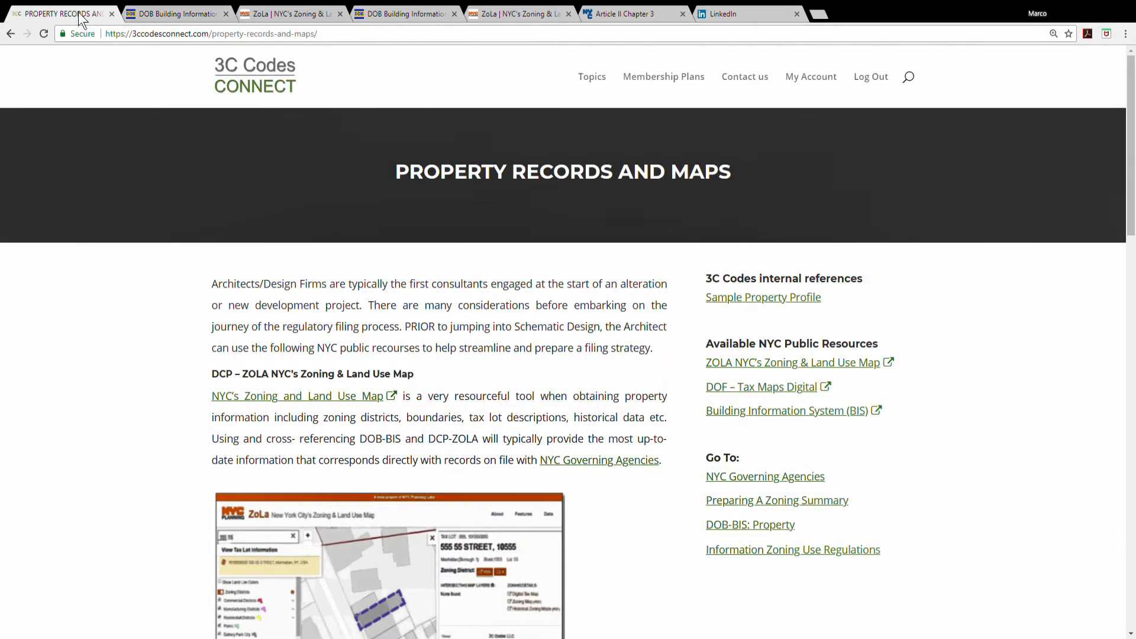
pyautogui.moveTo(600, 87)
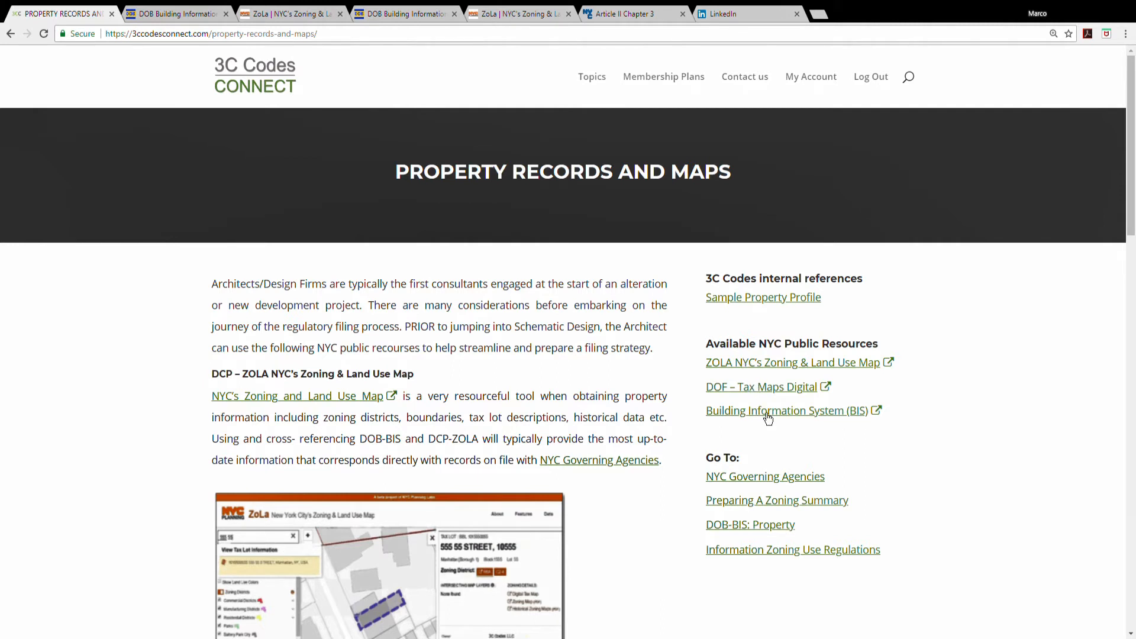
pyautogui.moveTo(775, 312)
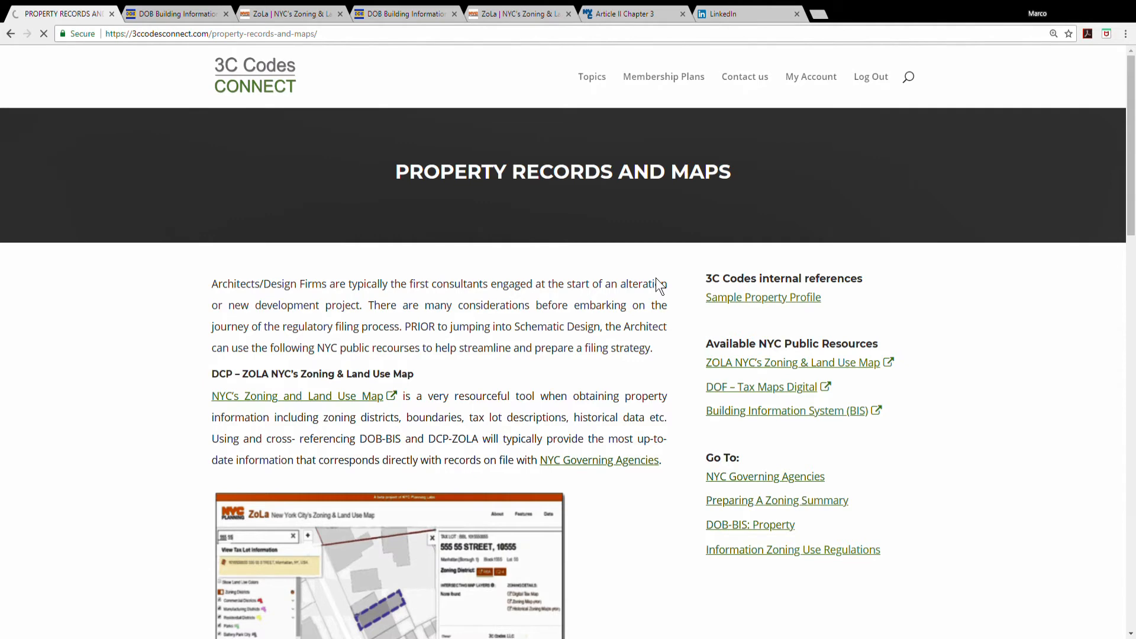
# Search Topics for 'travel distances' to reach the Occupant Load, Plumbing Fixtures and Required Exits guide.
pyautogui.click(591, 76)
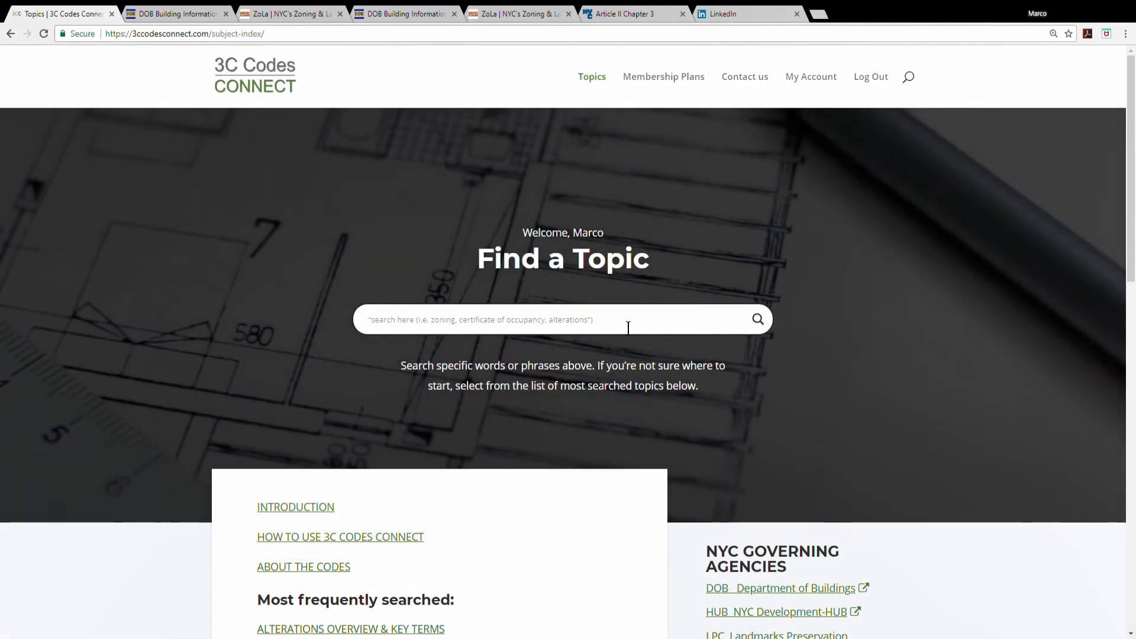
pyautogui.write('travel distances')
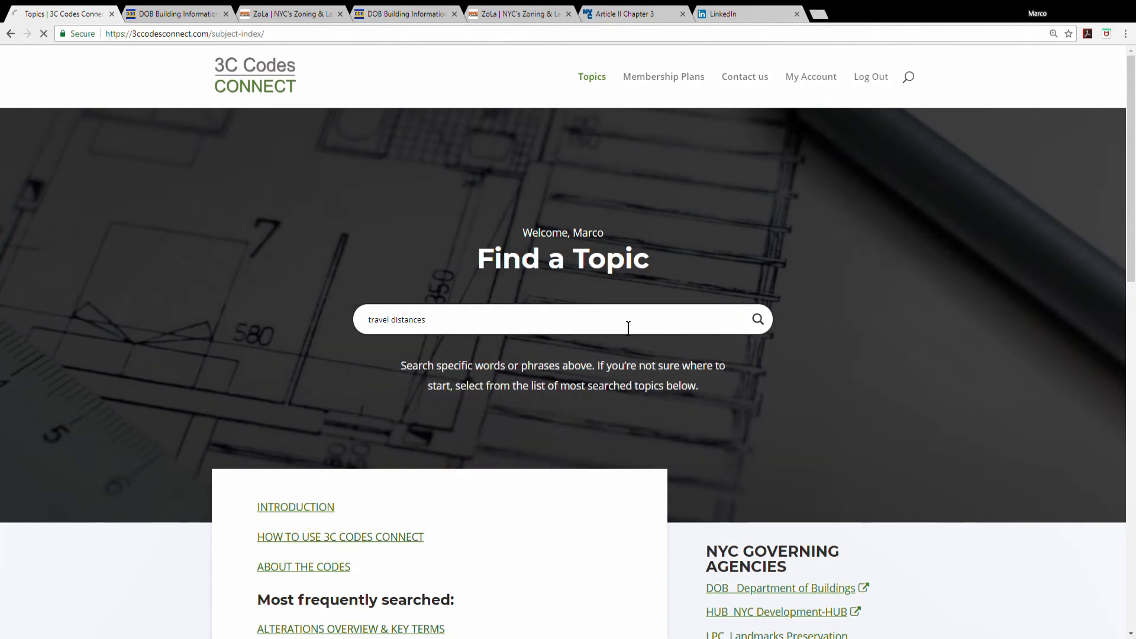
pyautogui.press('enter')
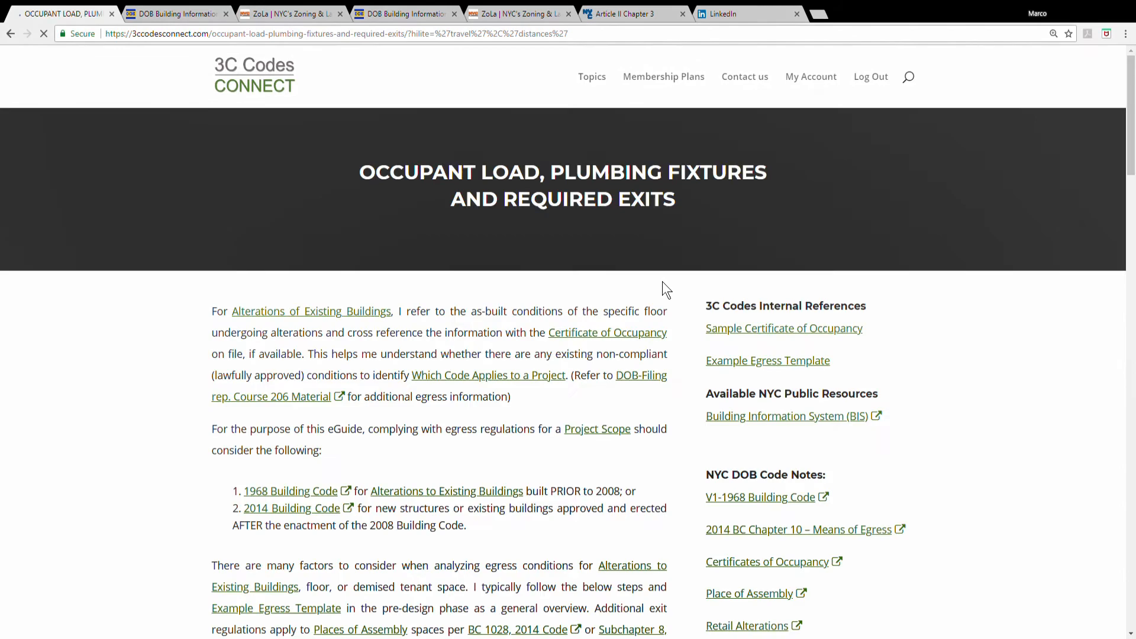
pyautogui.scroll(-3)
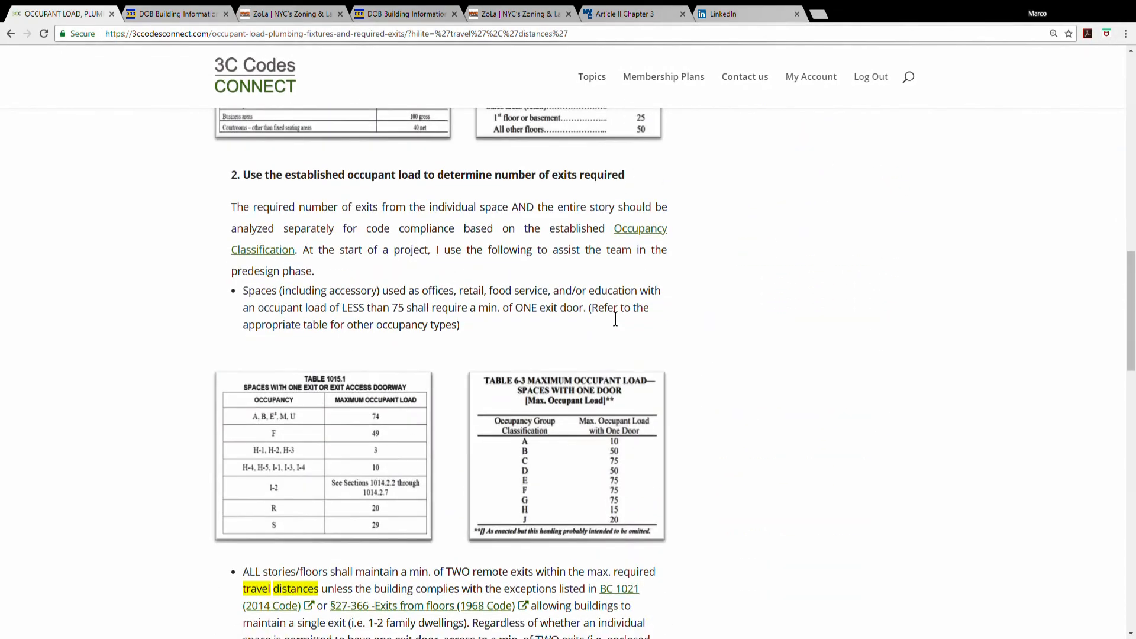
pyautogui.scroll(-3)
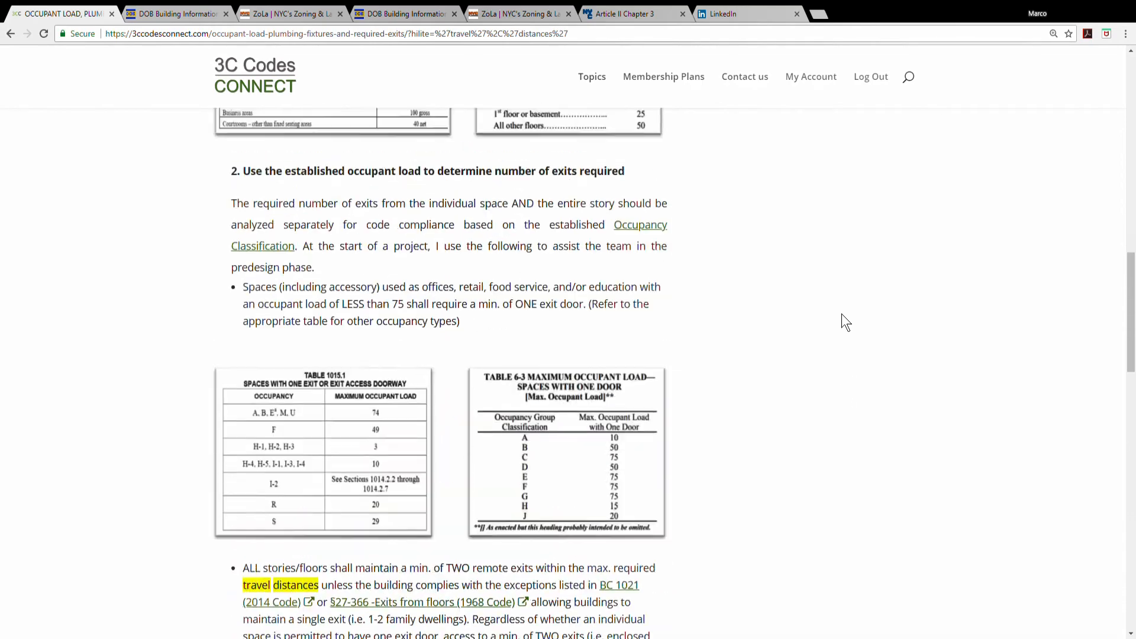
pyautogui.scroll(3)
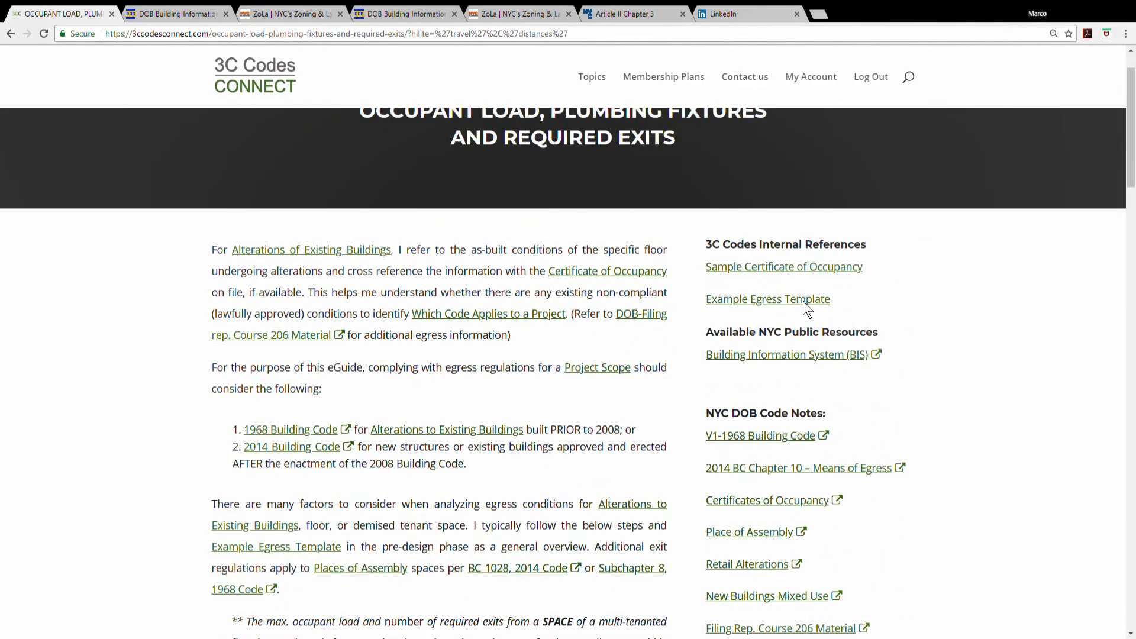
pyautogui.click(767, 298)
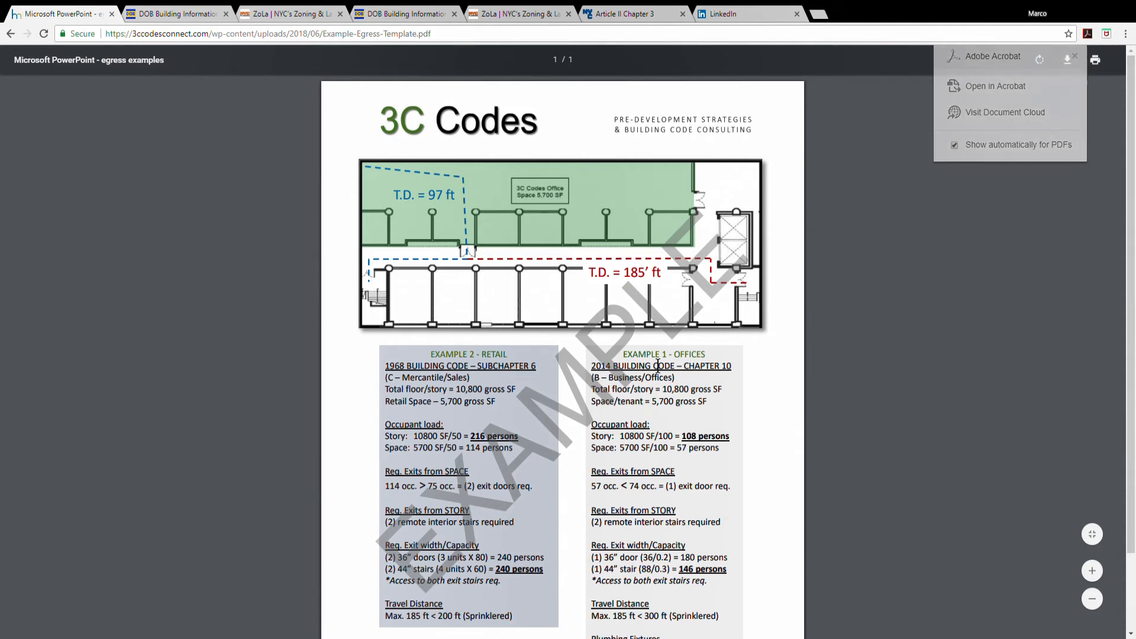
pyautogui.scroll(-3)
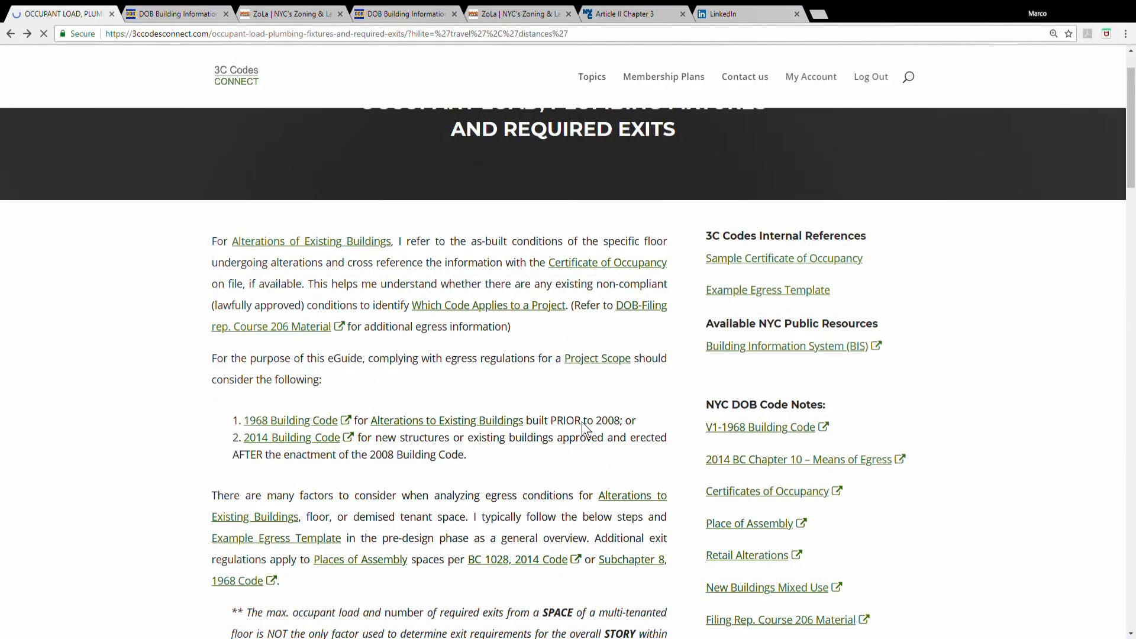
pyautogui.scroll(-3)
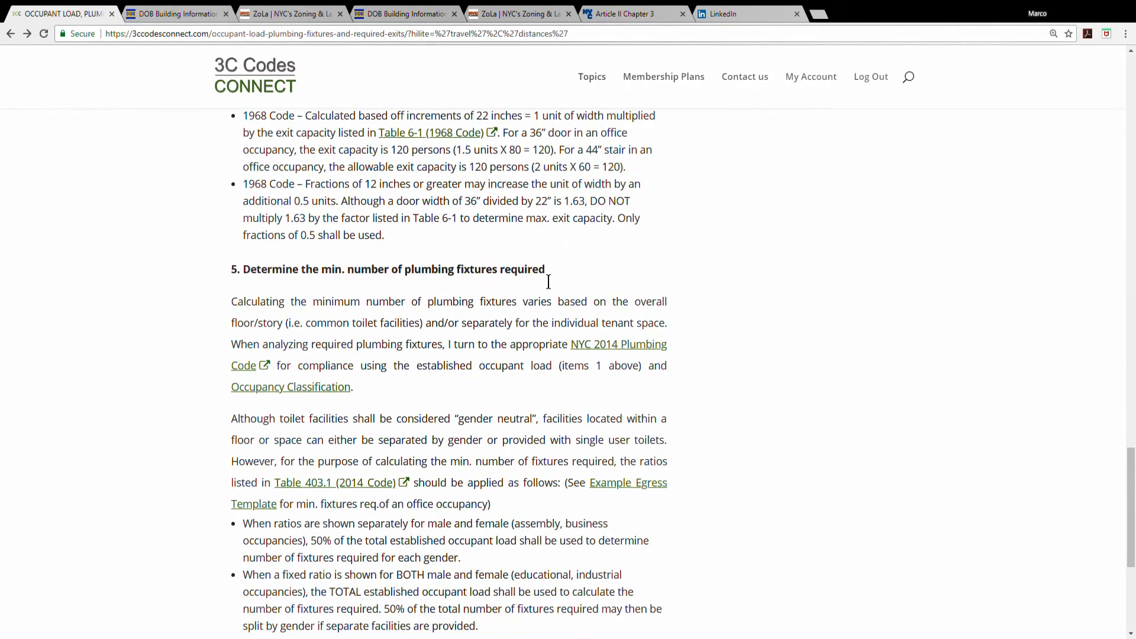
pyautogui.moveTo(404, 268); pyautogui.dragTo(545, 269)
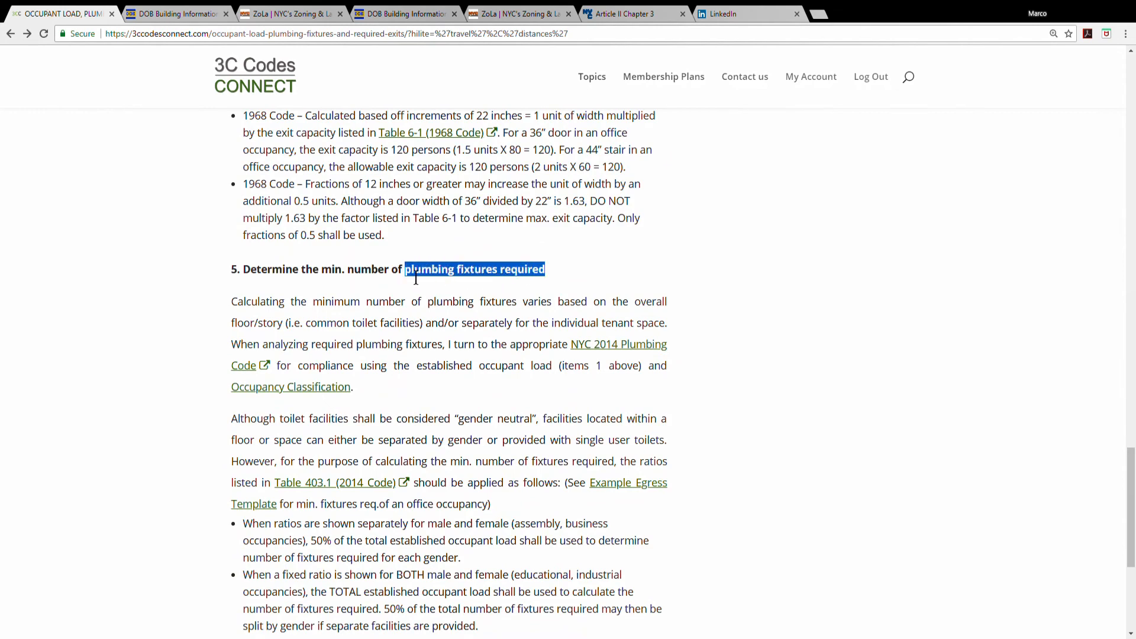
pyautogui.moveTo(647, 358)
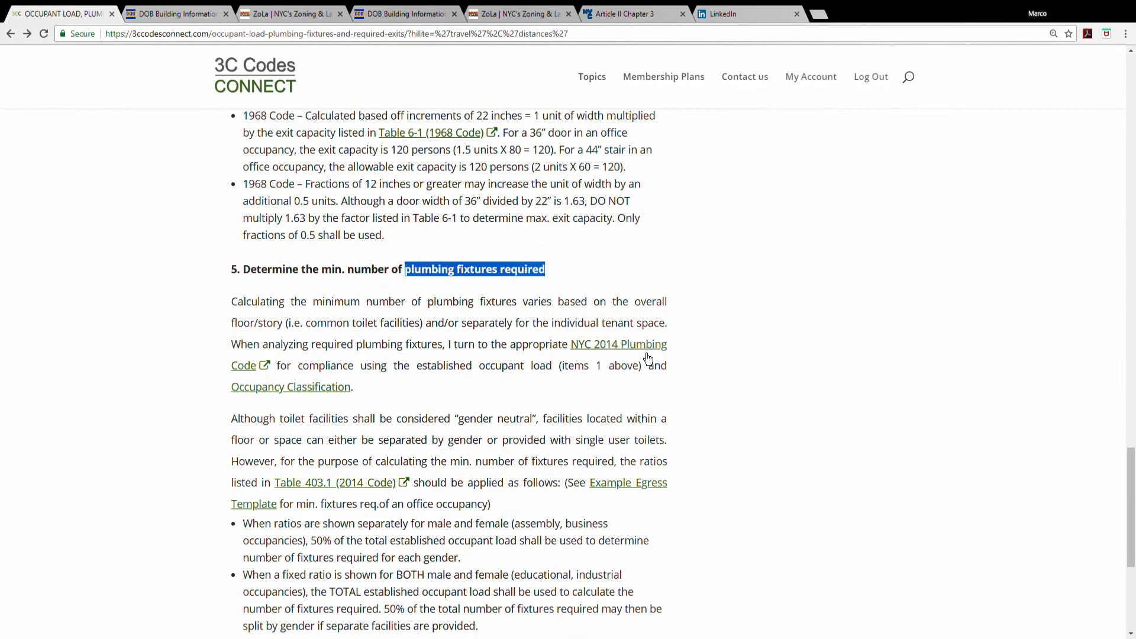